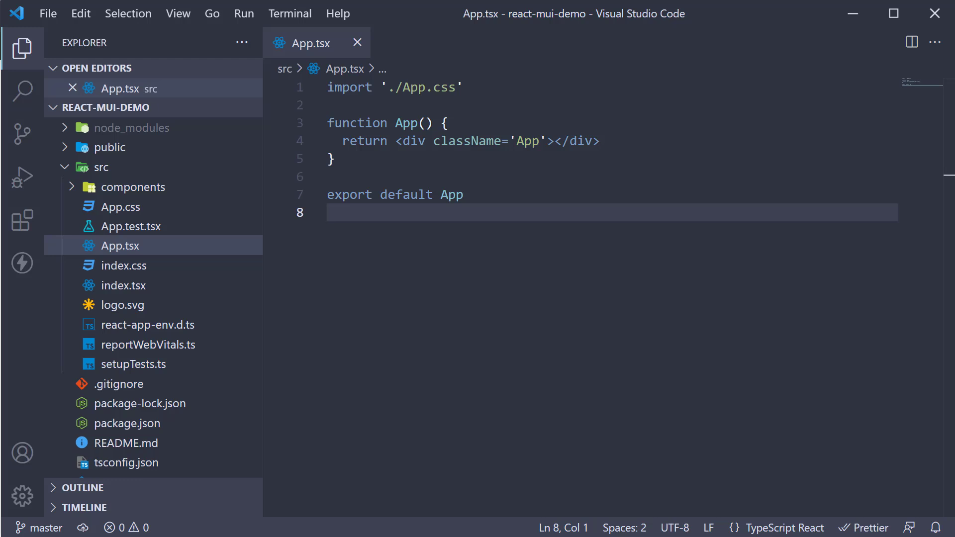
Create a new MuiTypography.tsx file inside the components folder.
click(135, 186)
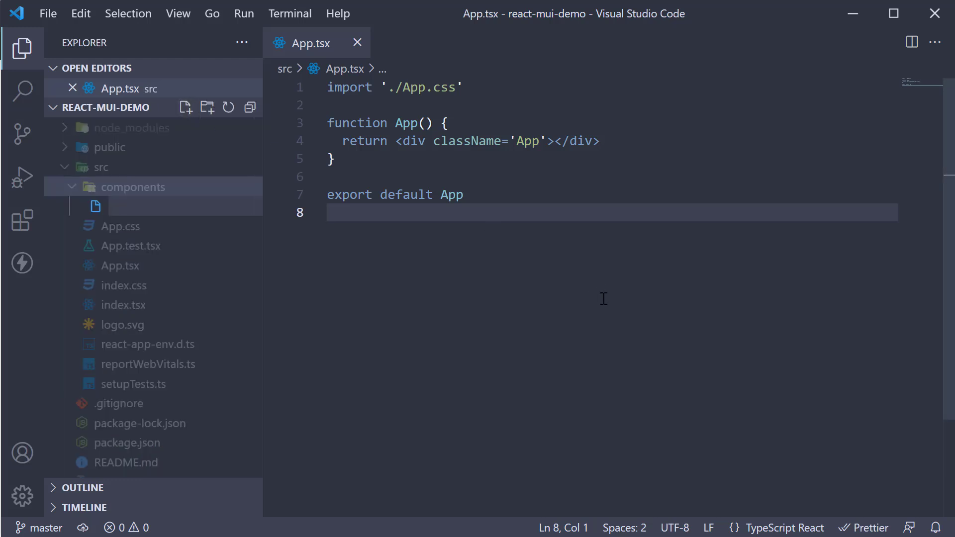
text(/mui)
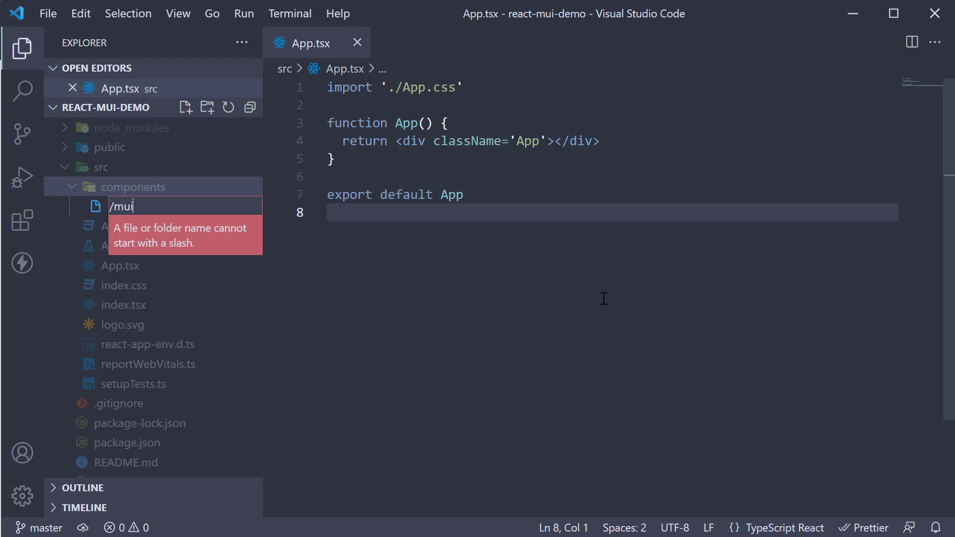
text(MuiTypography)
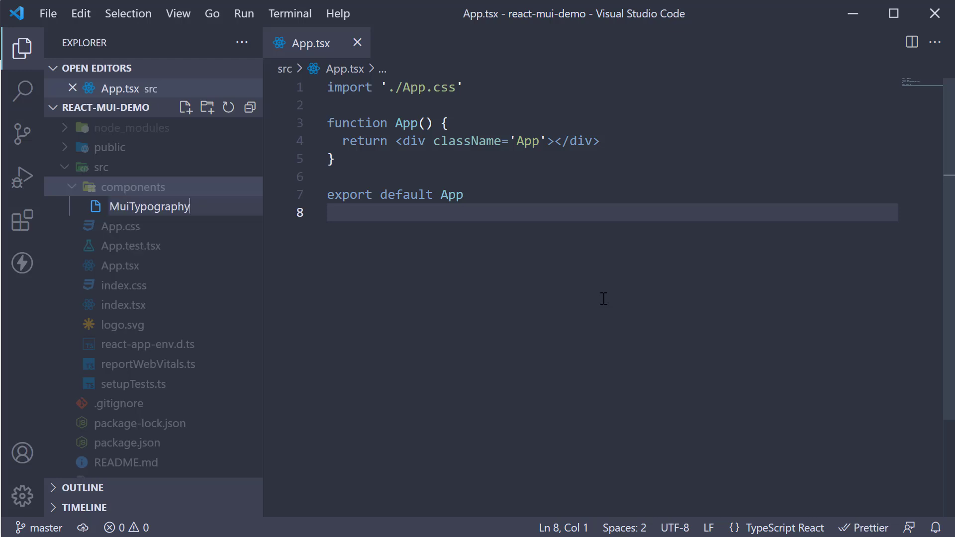
text(.tsx)
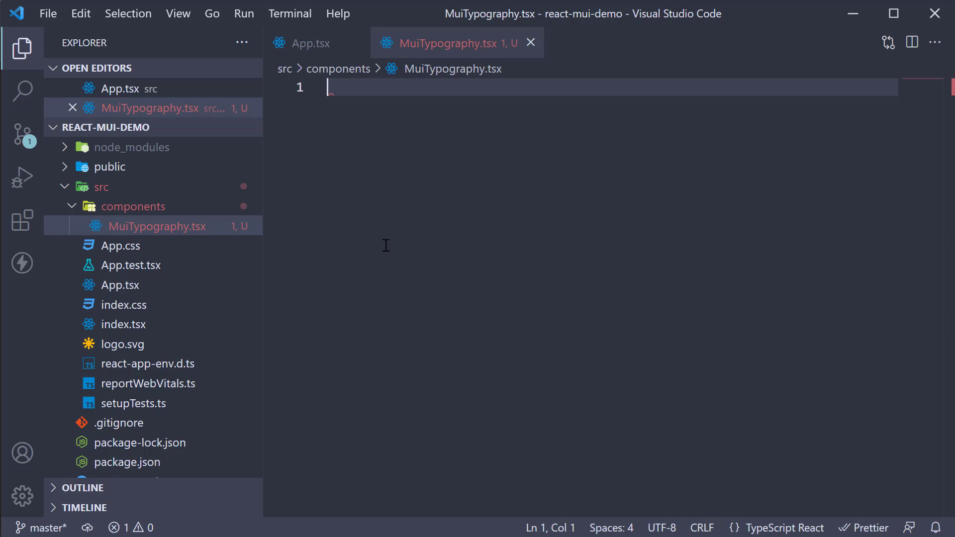
Scaffold the component via rafc, import Typography and render six variant='h1' 'h1 Heading' lines.
text(rafc)
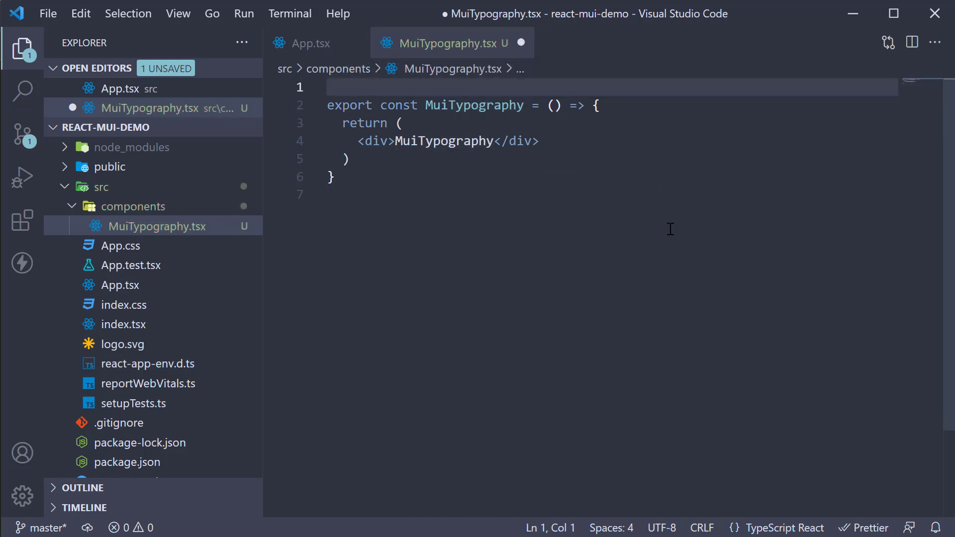
mouse_move(656, 259)
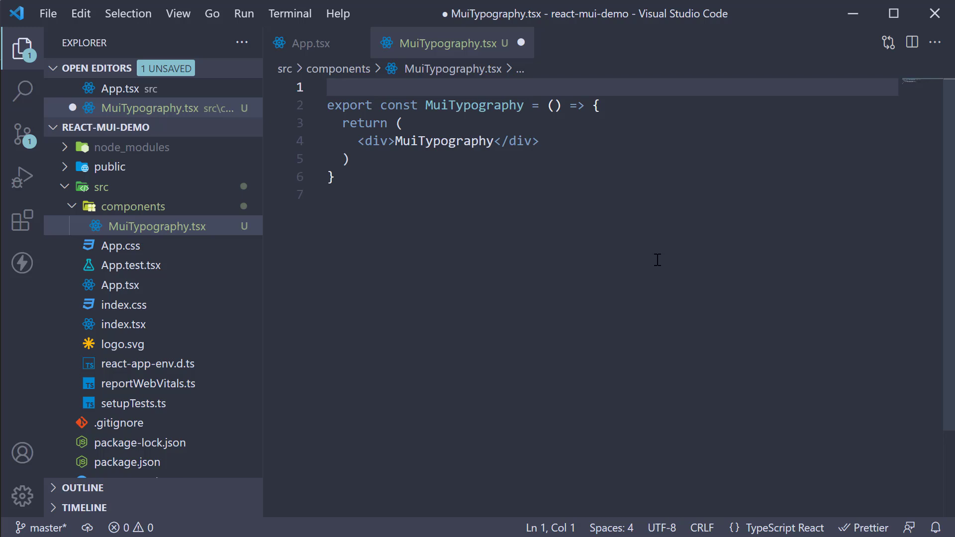
text(i)
text(<Typography ></Typography>)
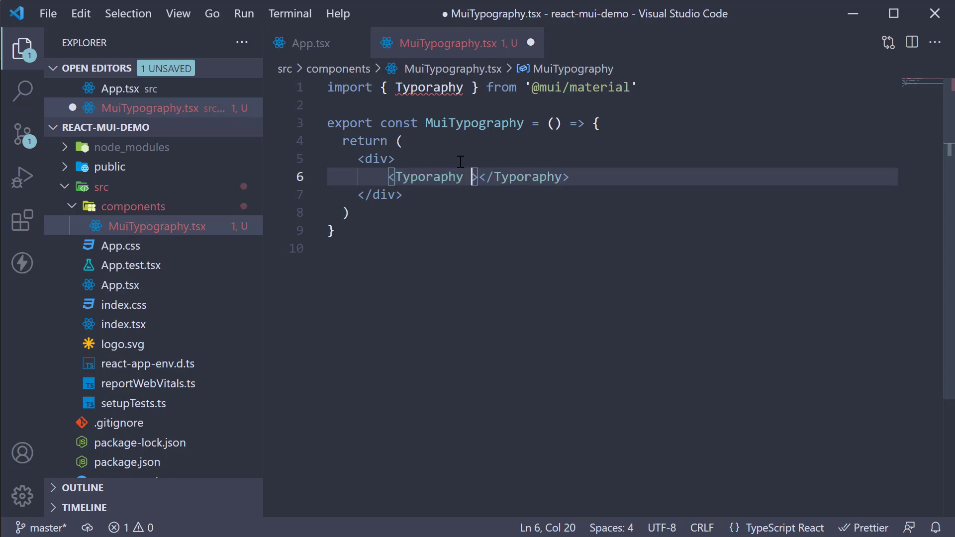
text(variant='')
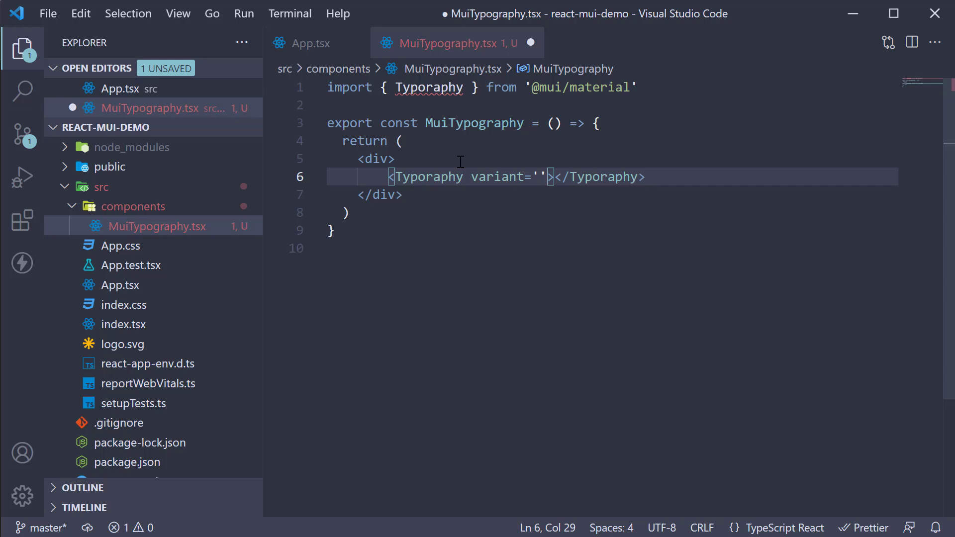
text(h1)
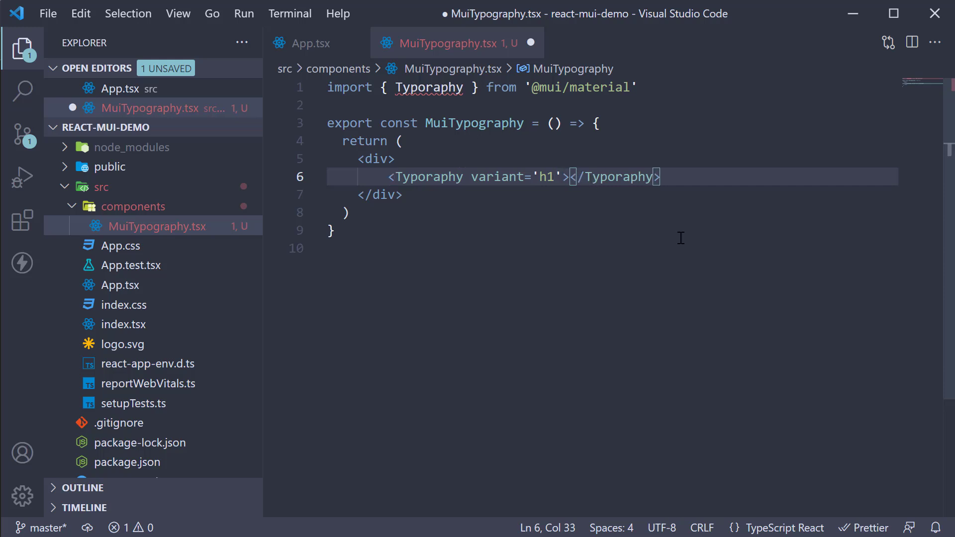
text(h1)
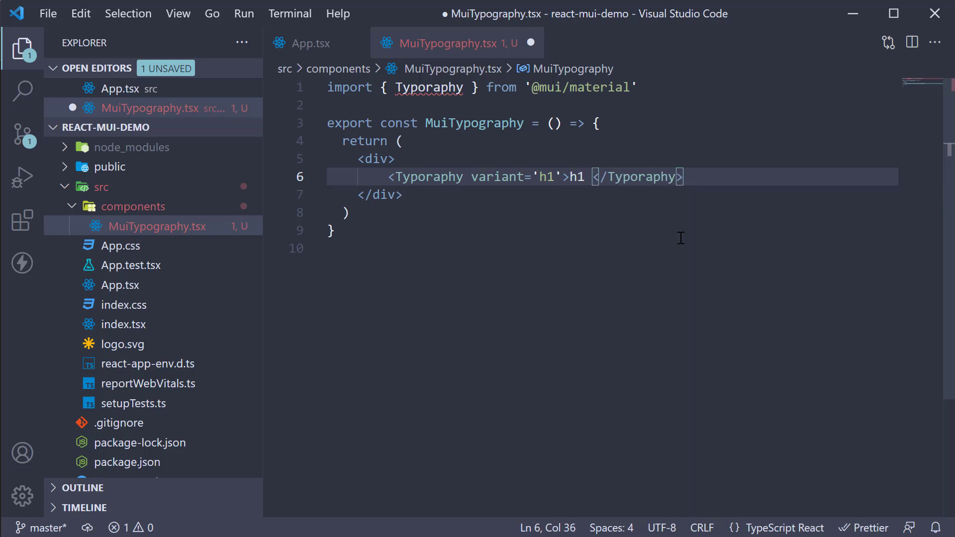
text(Heading)
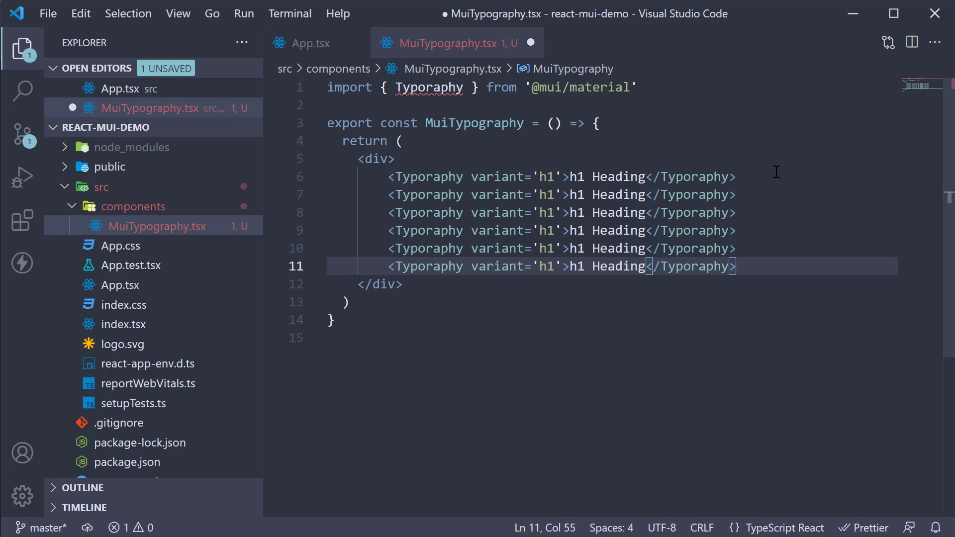
Change the duplicated lines to h2–h6 headings with matching text and save the file.
click(550, 194)
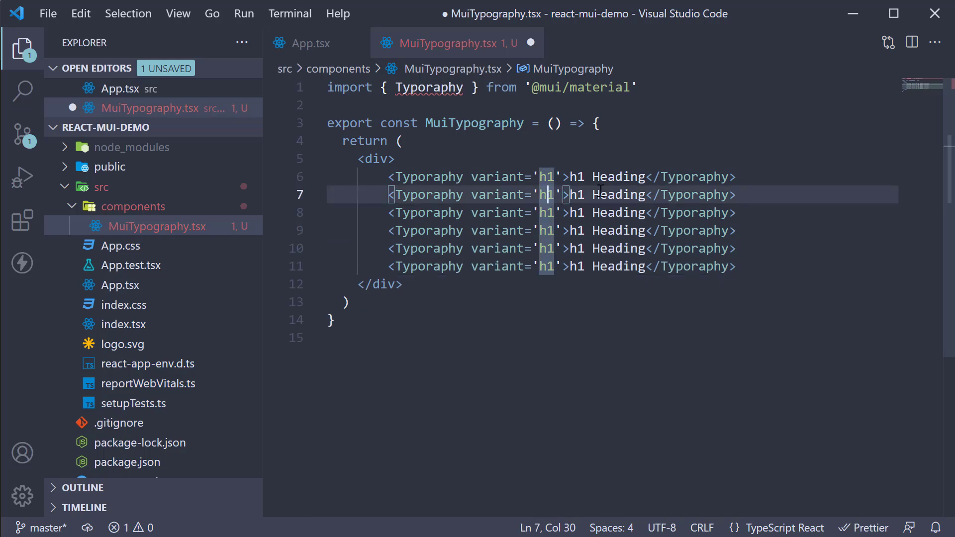
text(2)
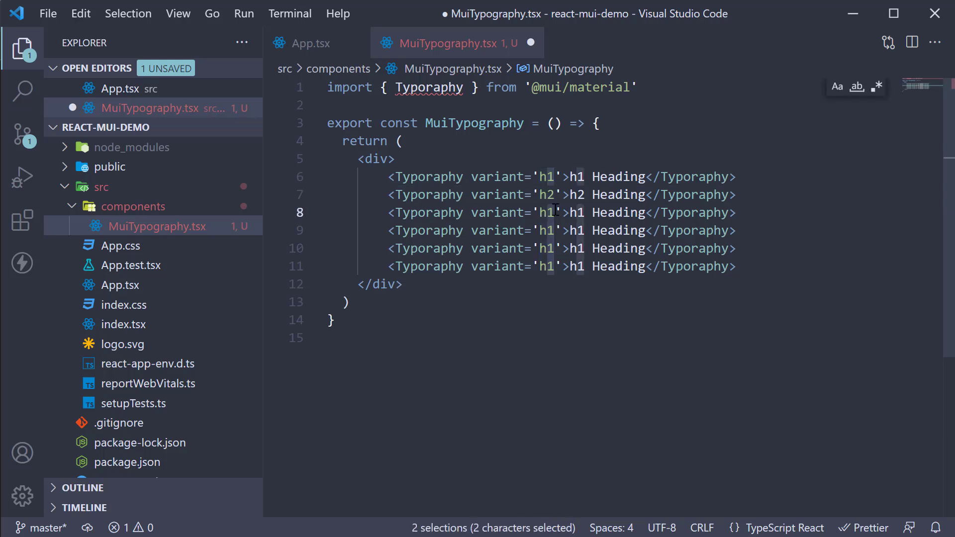
text(34)
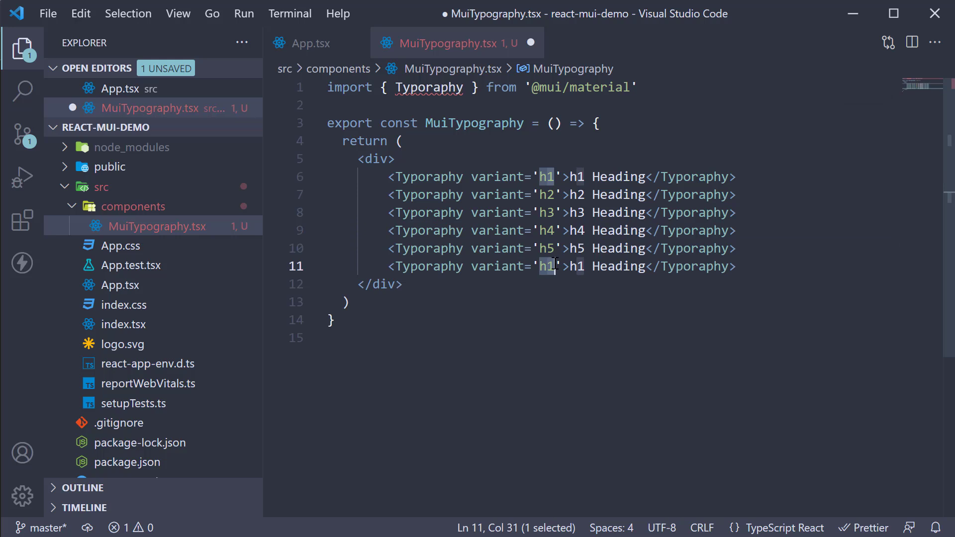
text(h6)
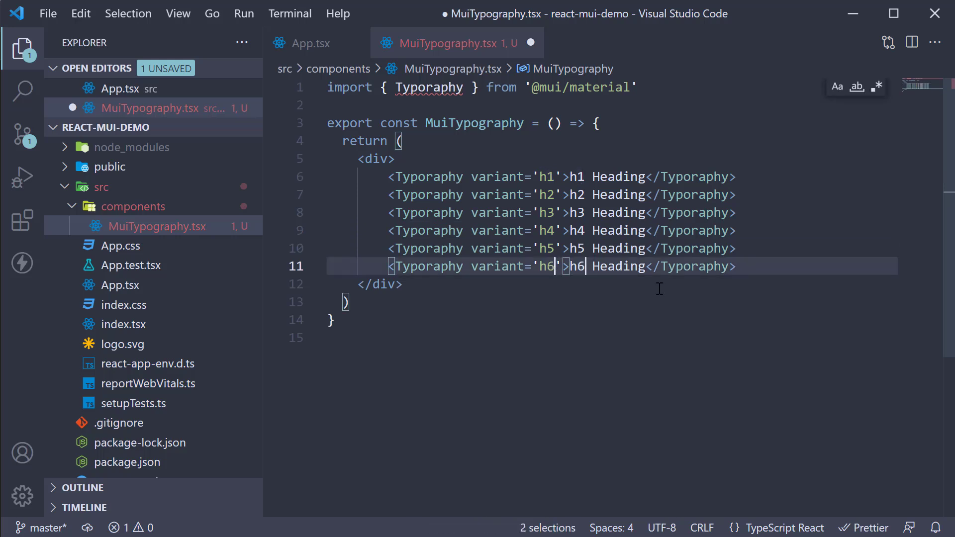
key(ctrl+s)
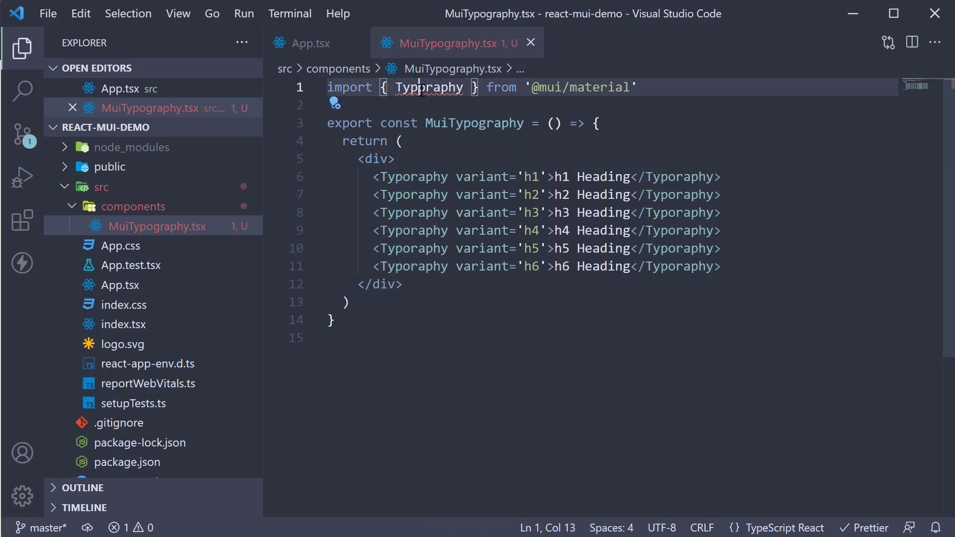
Fix the misspelled Typography import and switch to App.tsx.
double_click(427, 88)
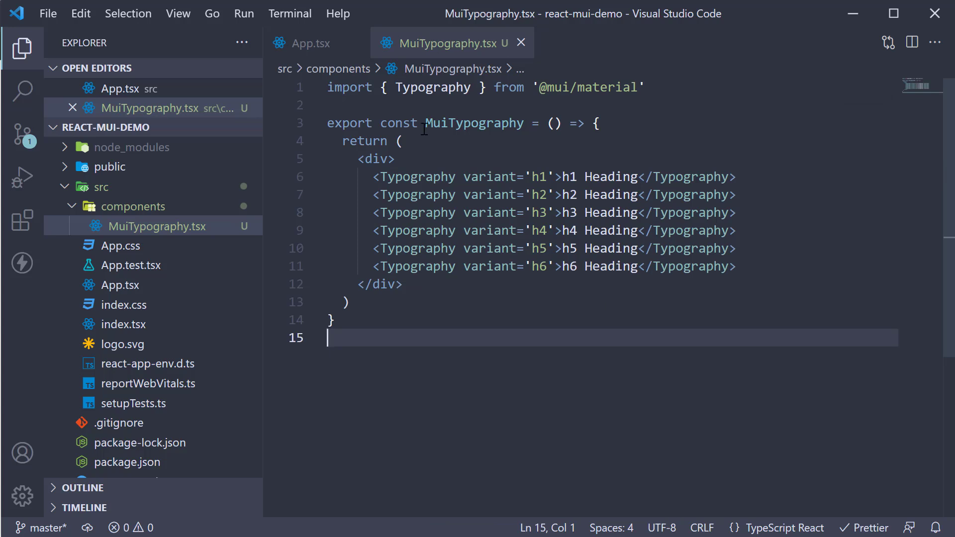
click(311, 43)
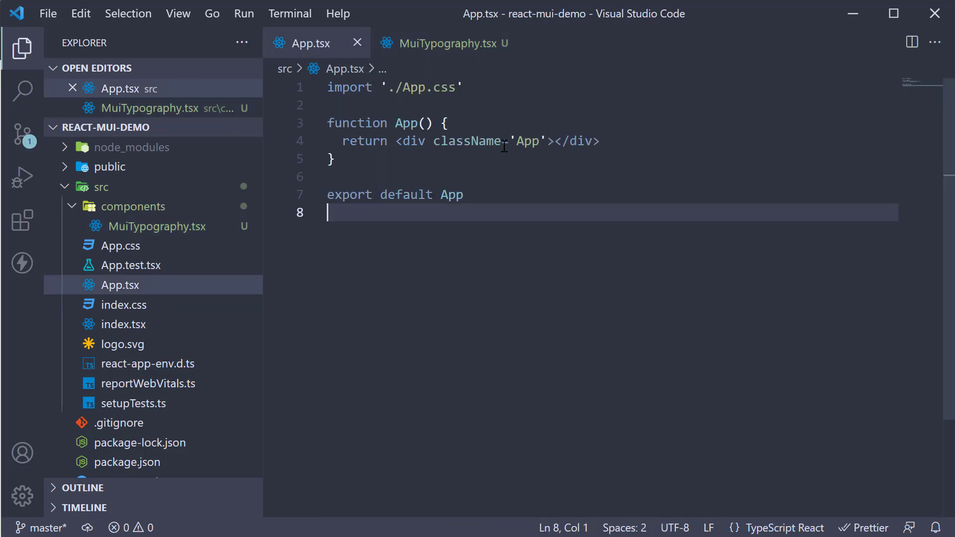
Render <MuiTypography /> in App.tsx so the six headings show at localhost:3000.
text(<Mui)
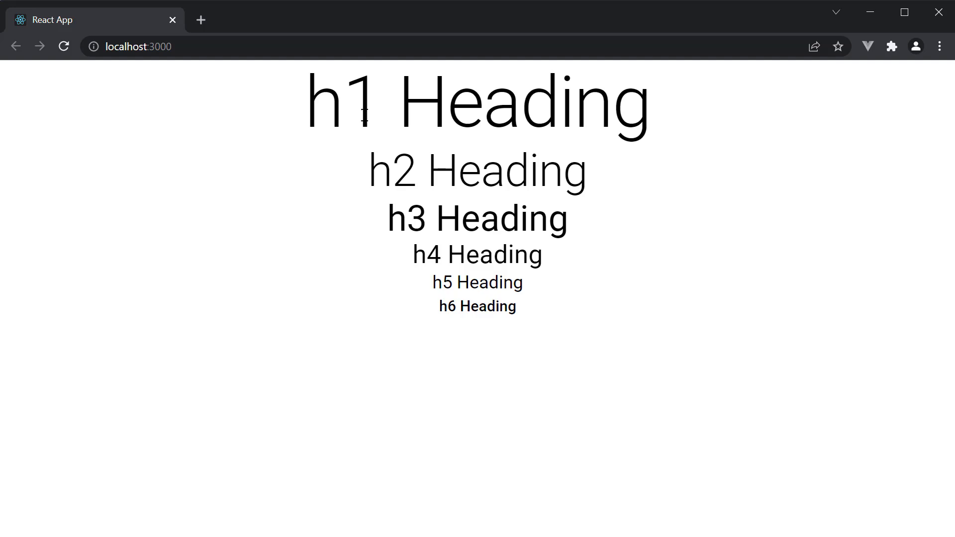
mouse_move(495, 330)
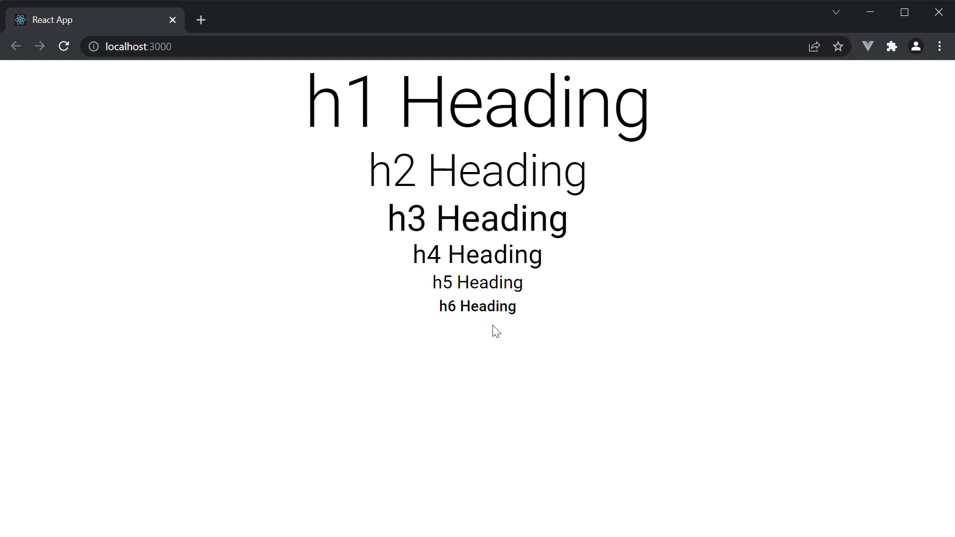
Inspect the rendered headings in Chrome DevTools to see the h6 element's MuiTypography classes.
right_click(496, 330)
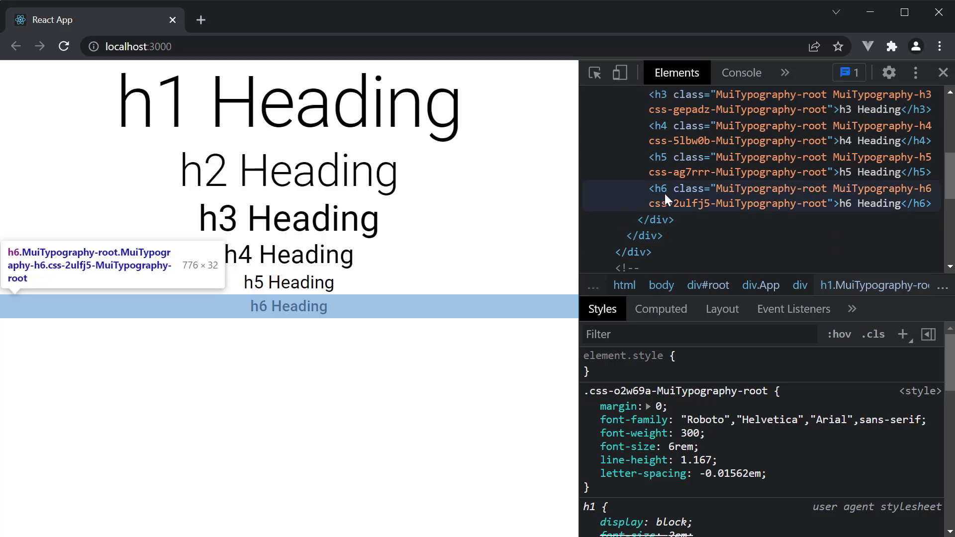
mouse_move(686, 207)
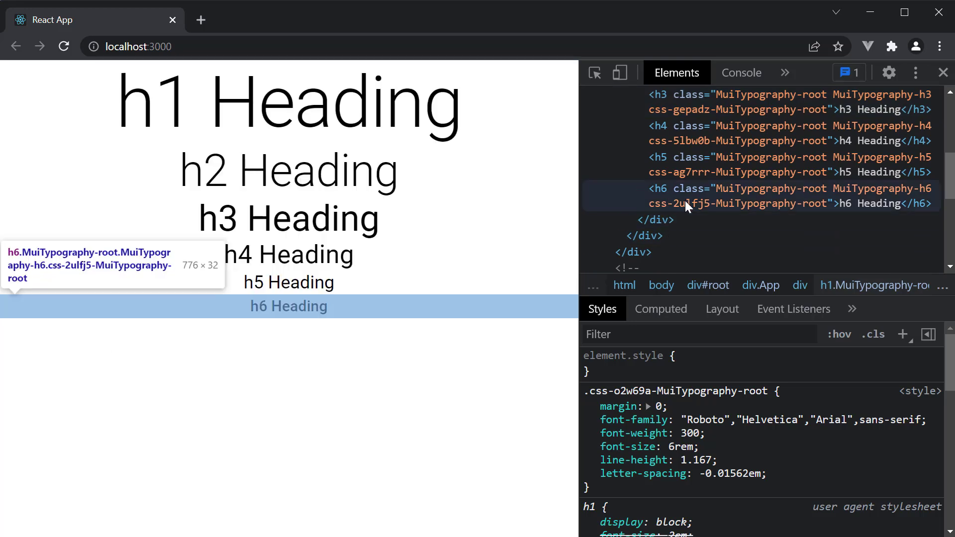
mouse_move(680, 204)
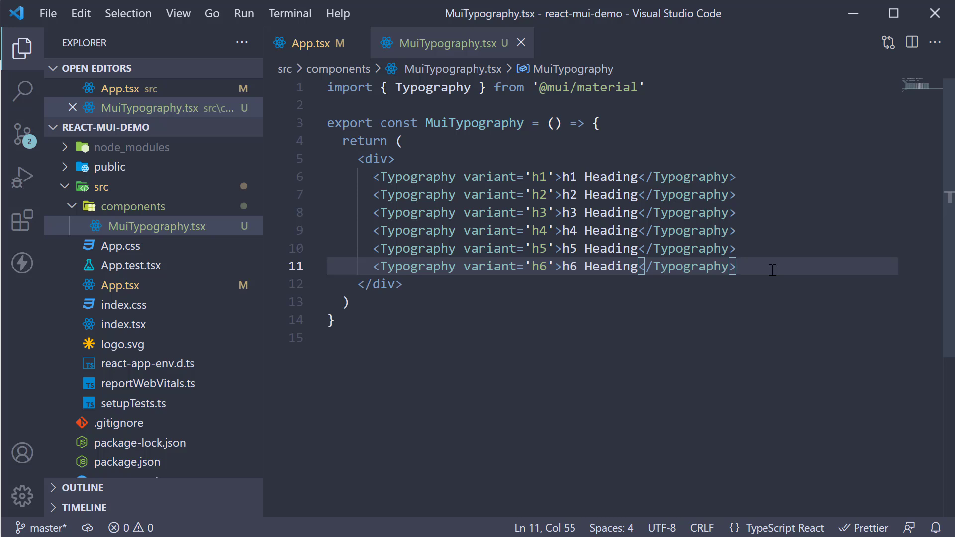
mouse_move(519, 287)
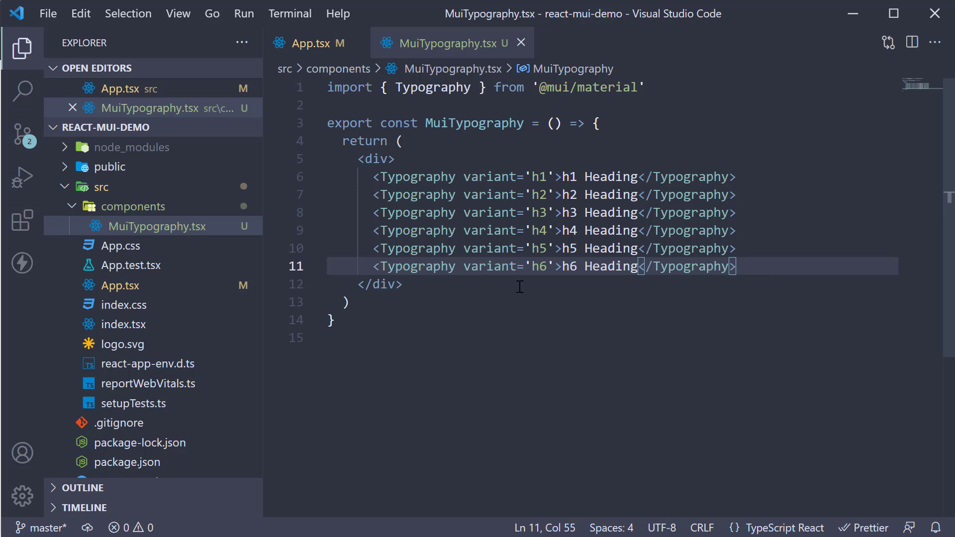
mouse_move(712, 379)
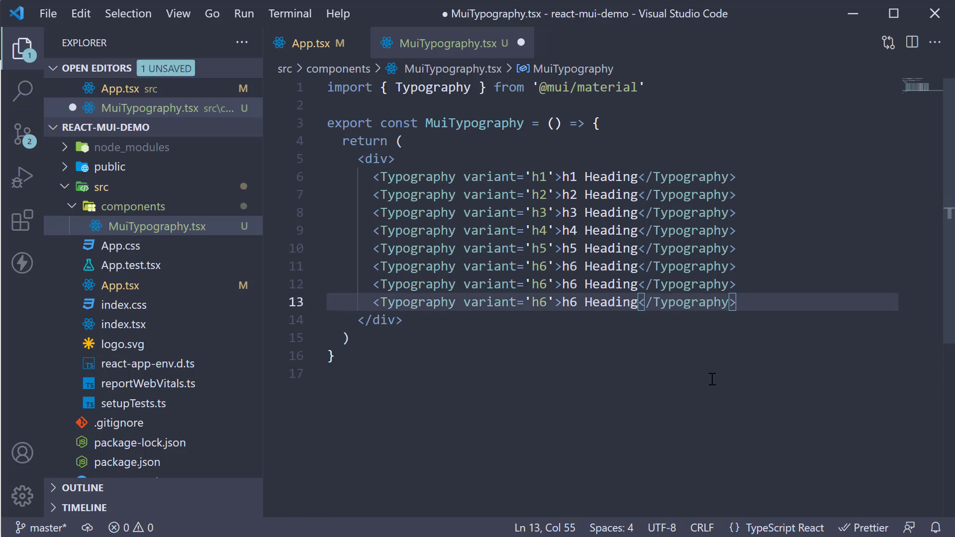
Add subtitle1 and subtitle2 lines reading 'Sub title 1' and 'Sub title 2' and save.
text(subtitle2)
key(Enter)
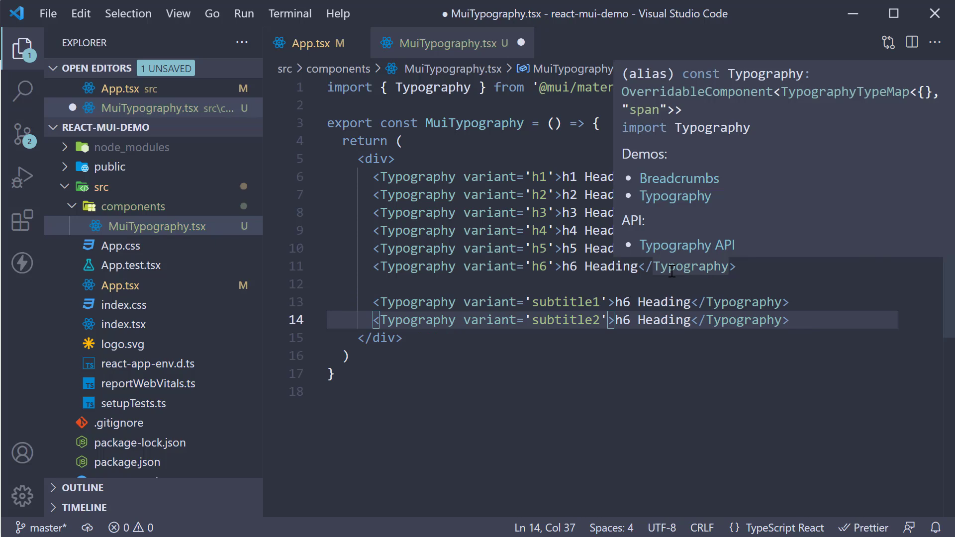
text(Sub title 1)
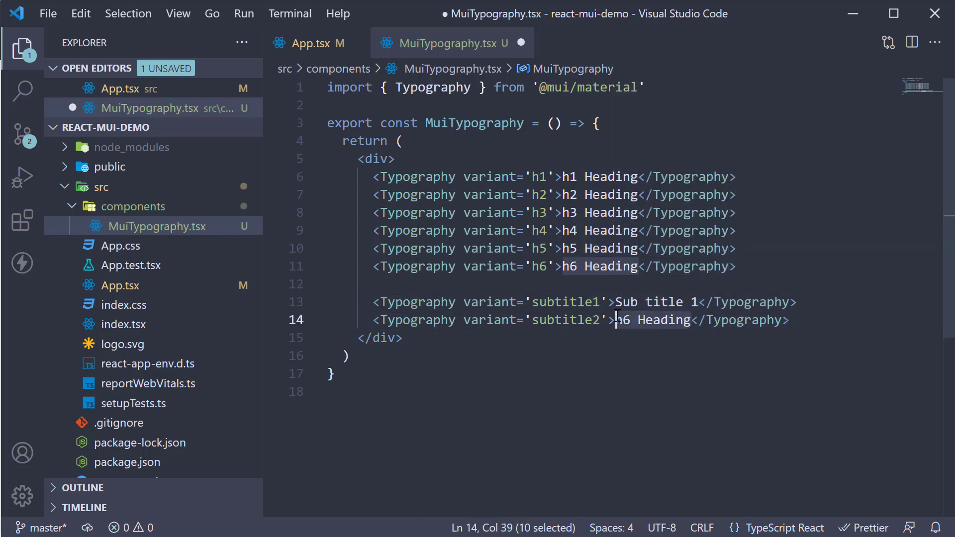
text(Sub title 2)
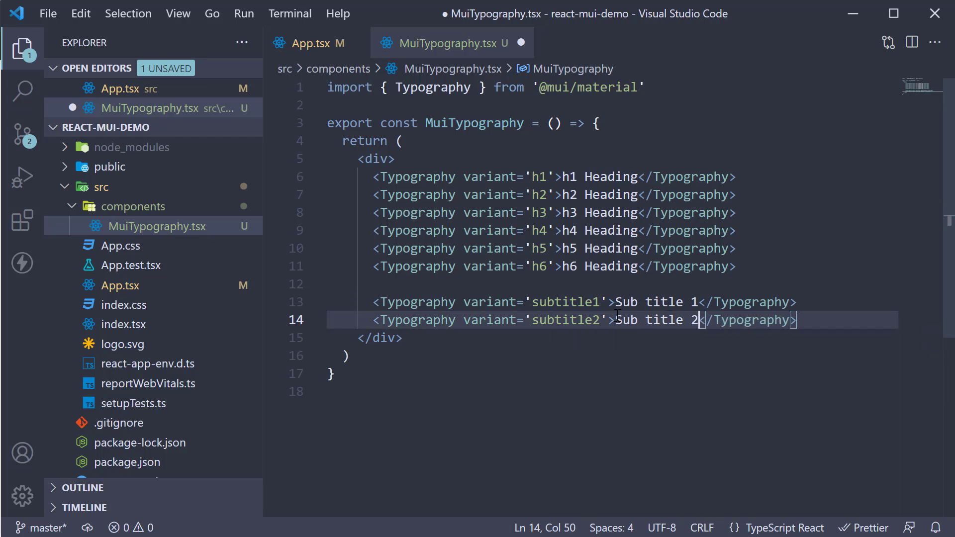
key(ctrl+s)
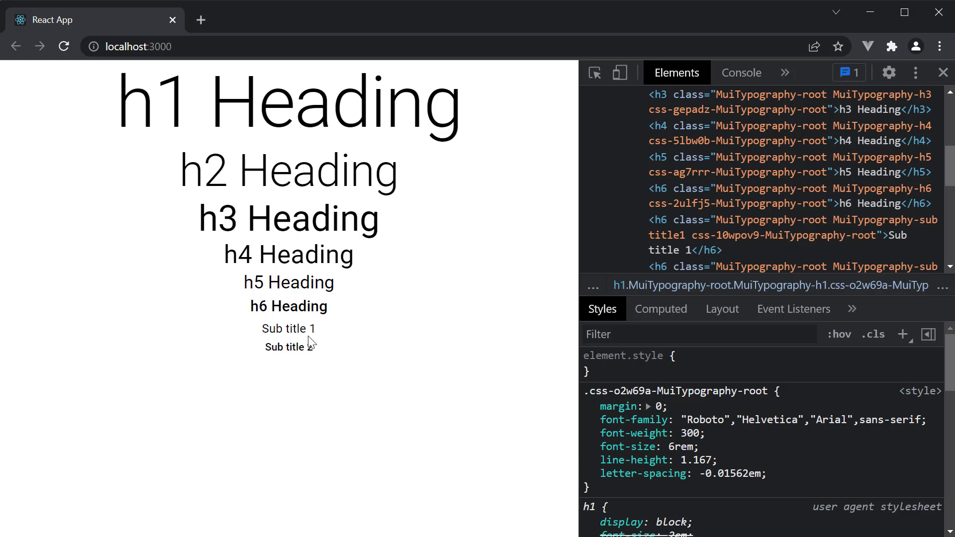
Inspect the Sub title 1 element, revealing subtitle1 renders as an h6 at 1rem weight 400.
double_click(289, 329)
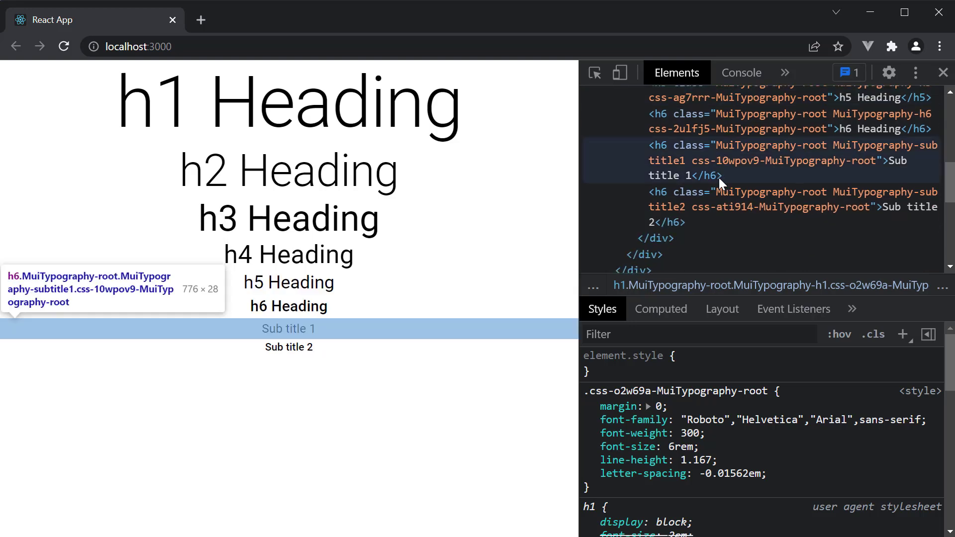
click(779, 207)
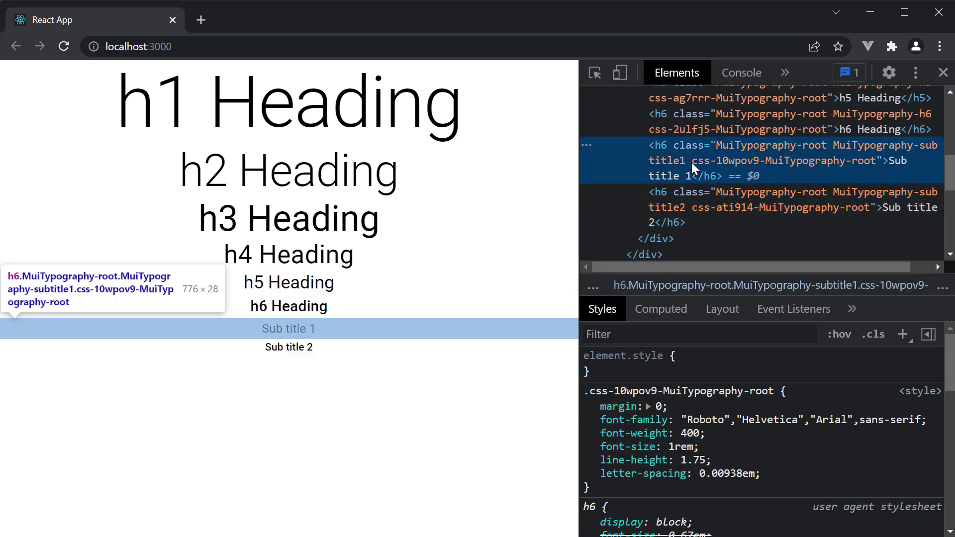
mouse_move(491, 205)
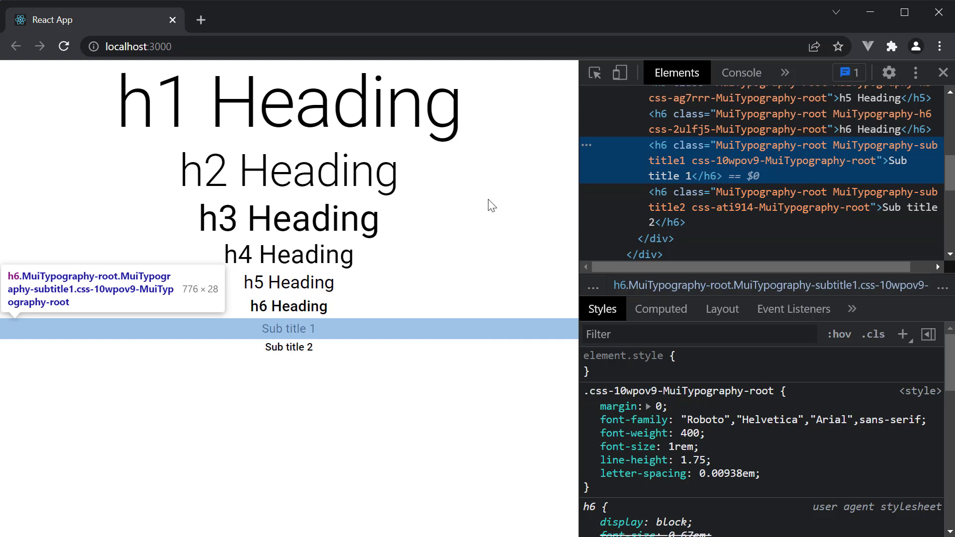
mouse_move(465, 280)
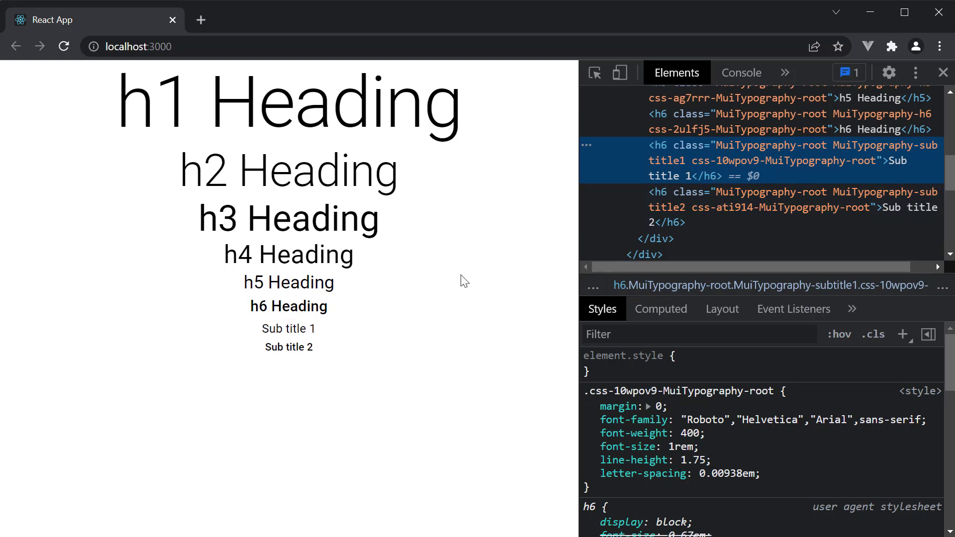
mouse_move(325, 337)
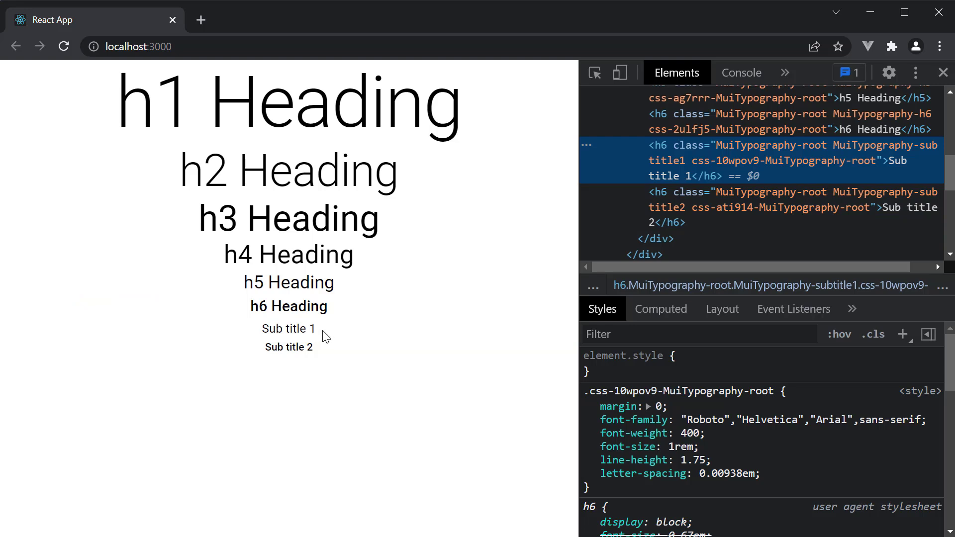
double_click(294, 328)
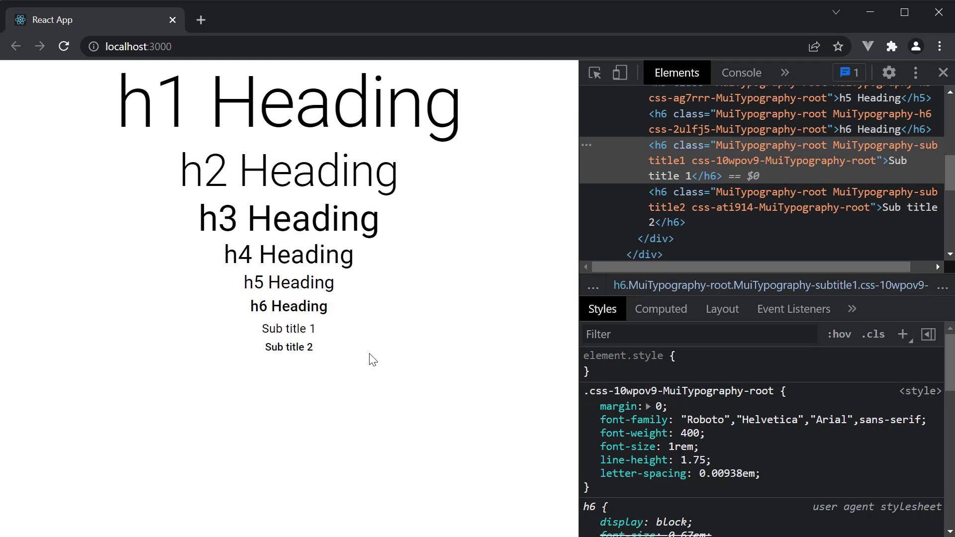
mouse_move(360, 354)
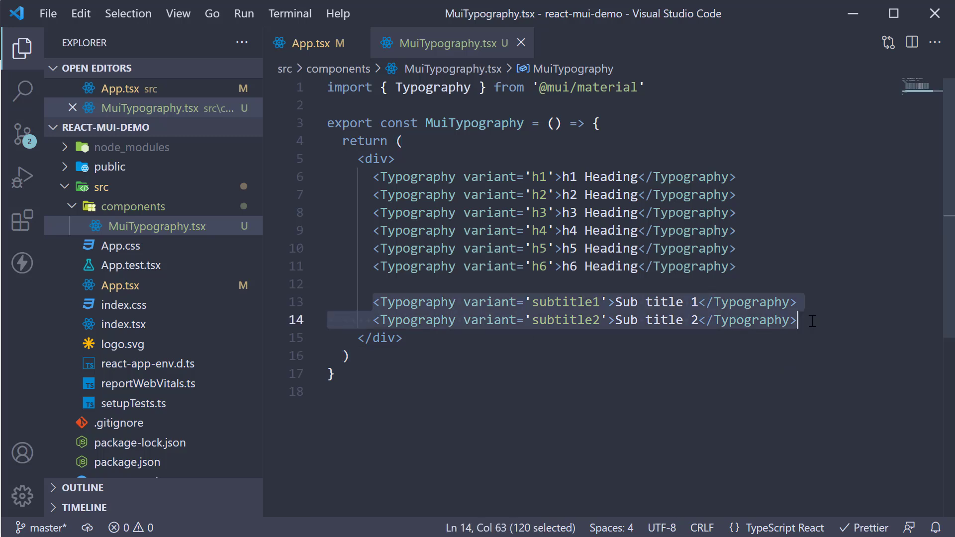
Duplicate the subtitle lines below them and switch the copies to body1 and body2 variants.
key(ctrl+v)
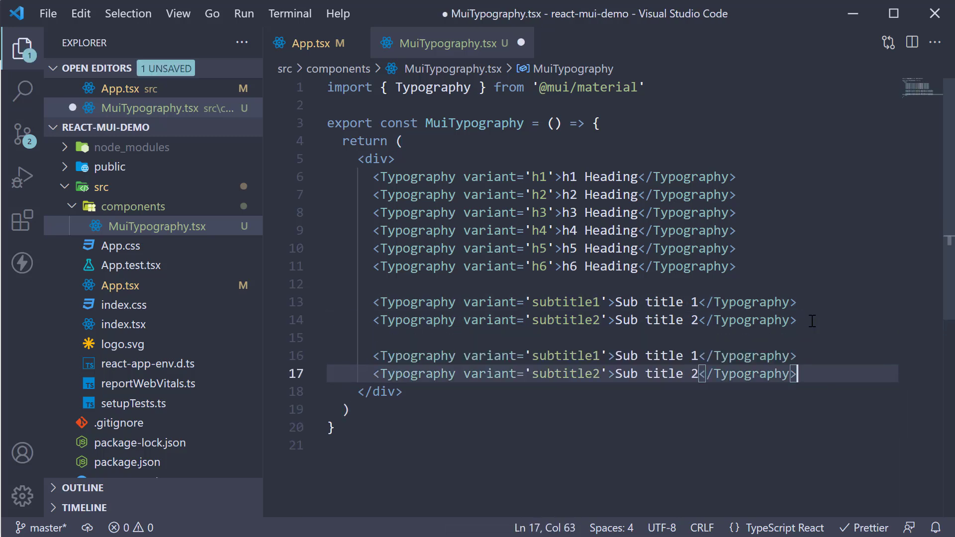
double_click(564, 356)
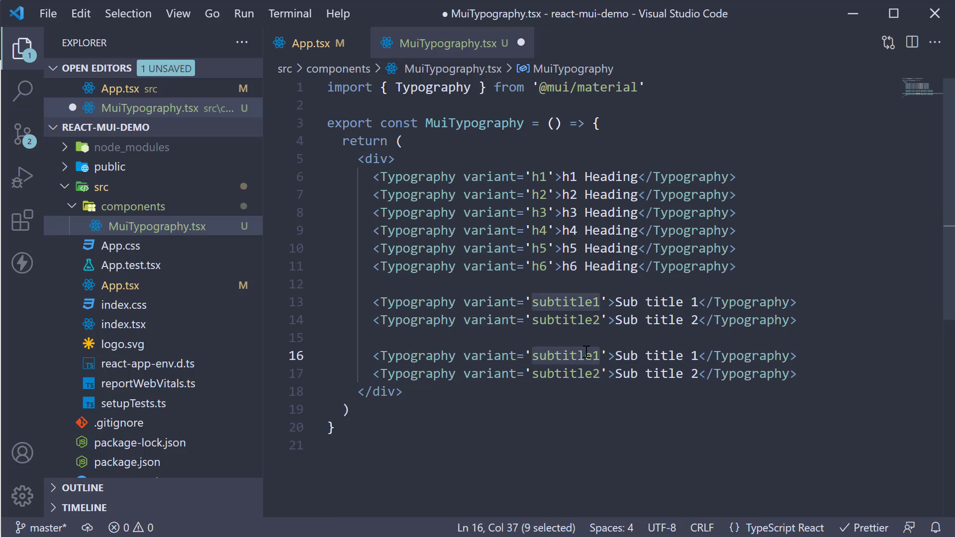
text(body)
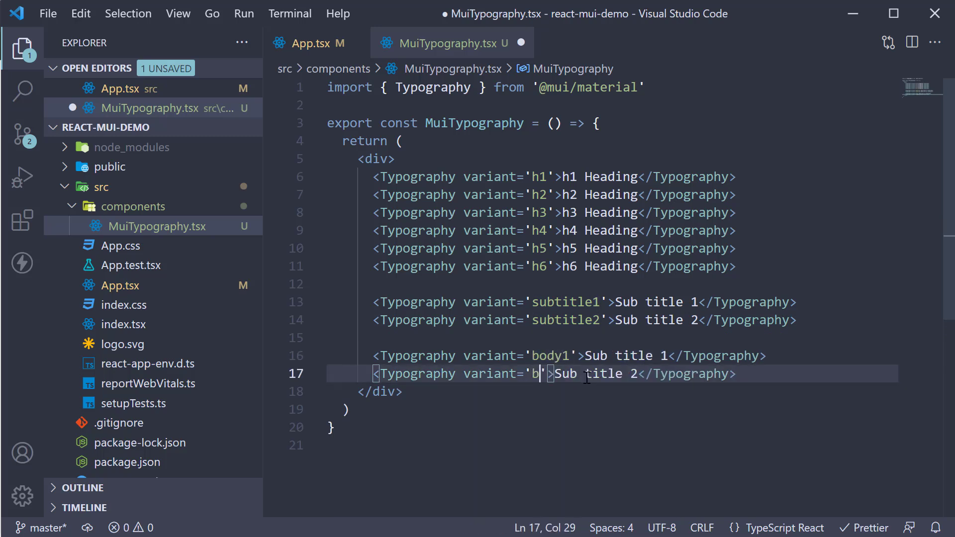
text(ody2)
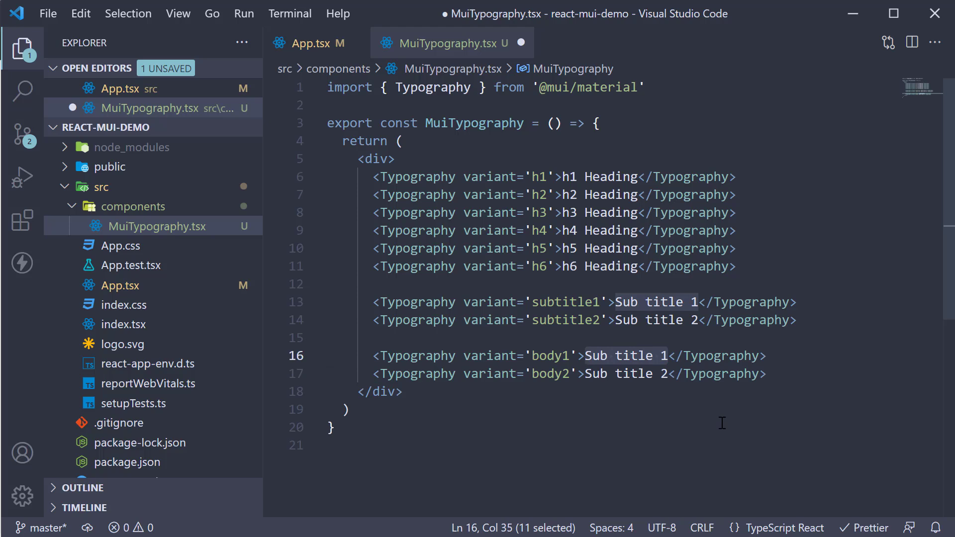
Fill the body1 and body2 elements with Emmet lorem ipsum paragraphs and save.
text(lorem)
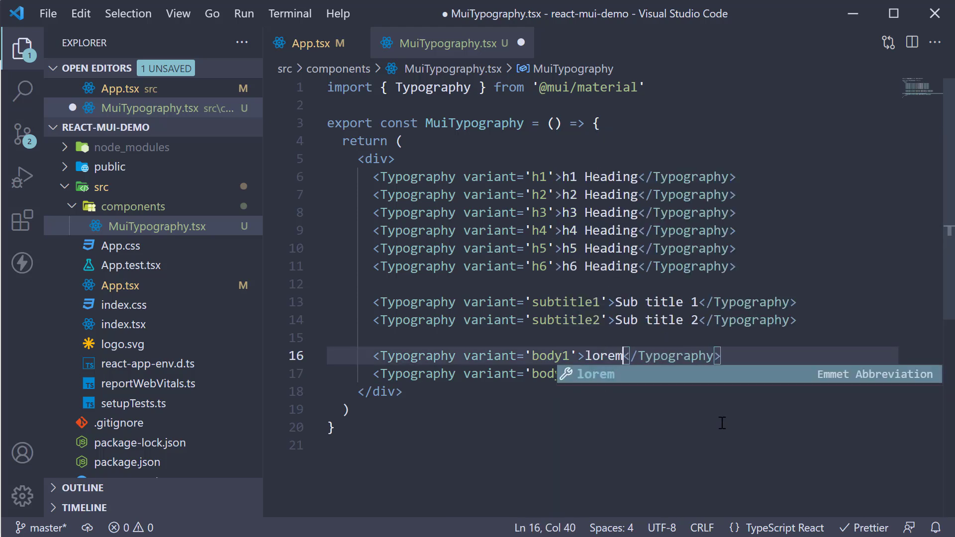
key(Tab)
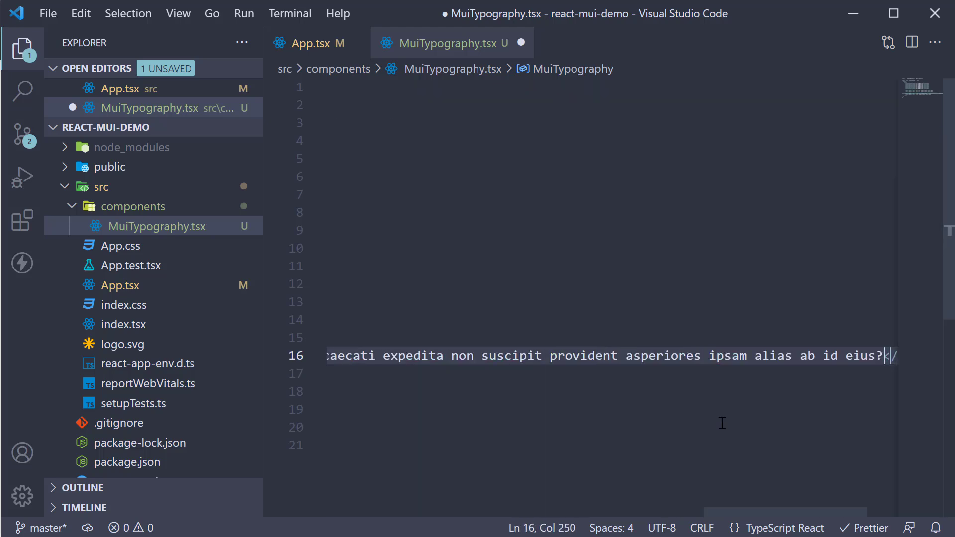
text(lorem ipsum dolor sit amet consectetur adipisicing elit. Qui tenetu)
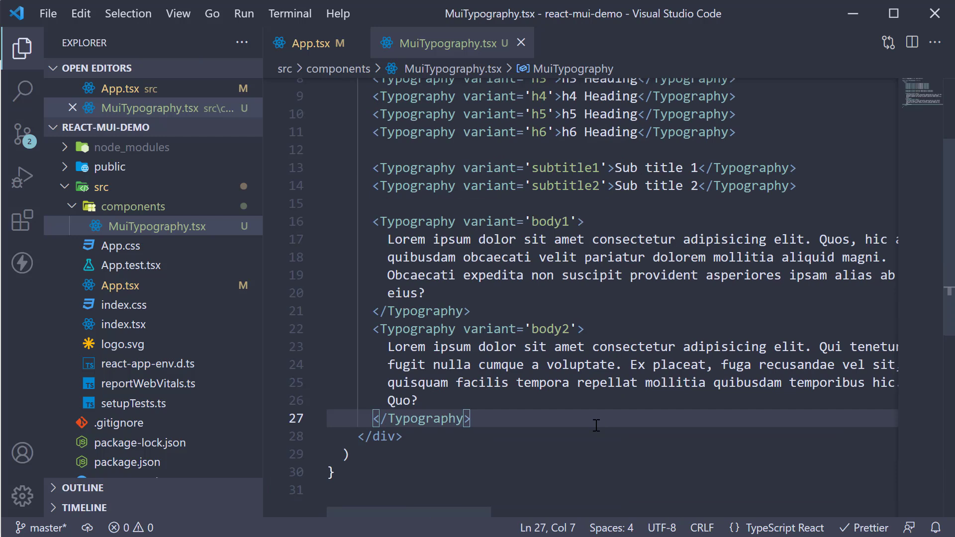
mouse_move(598, 441)
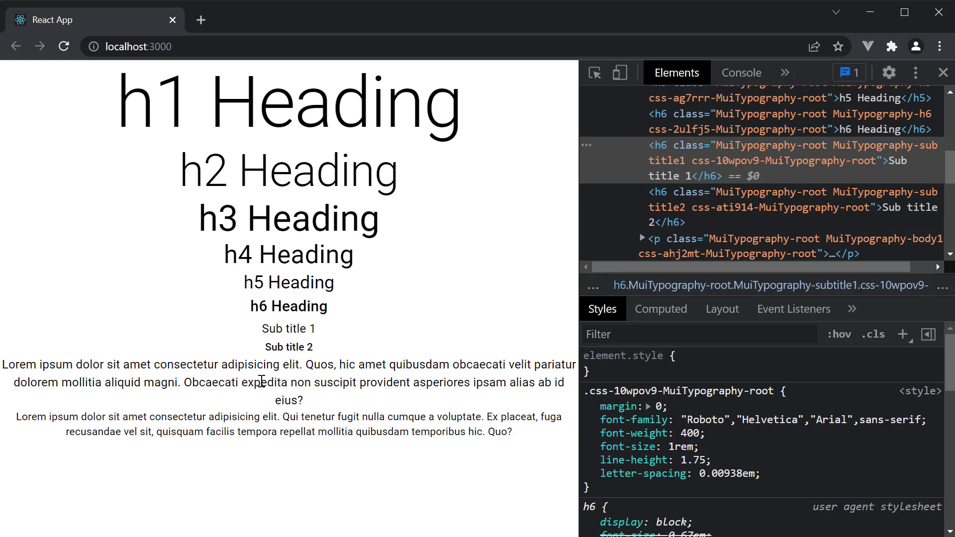
mouse_move(221, 380)
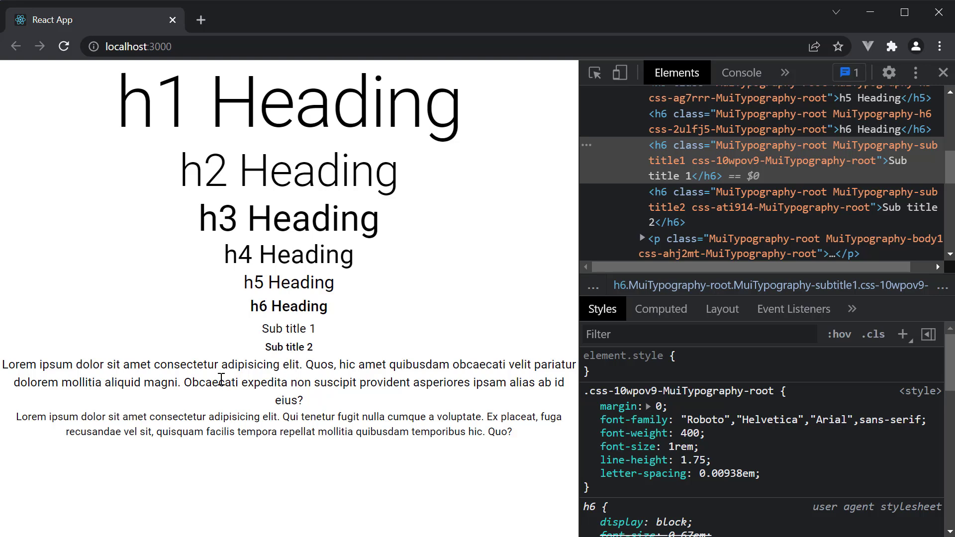
mouse_move(136, 376)
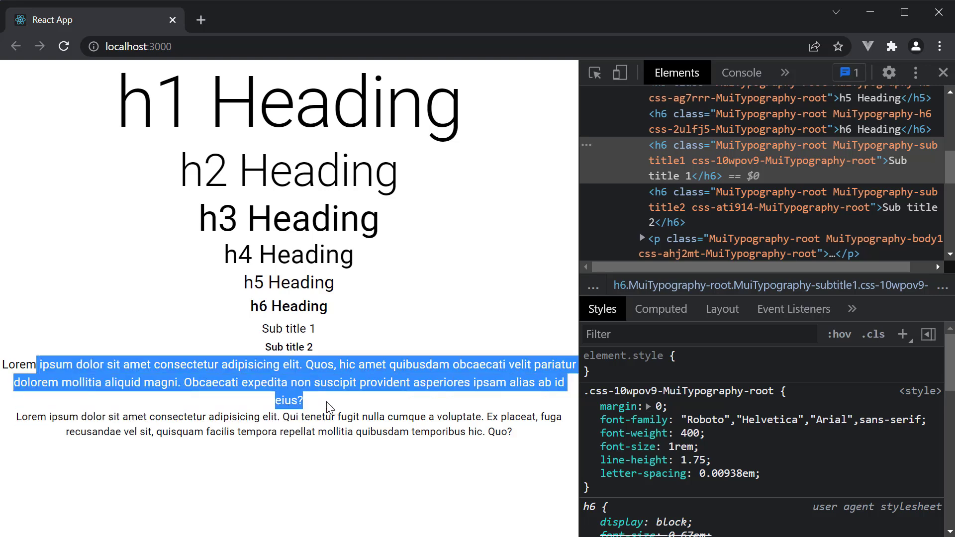
mouse_move(219, 417)
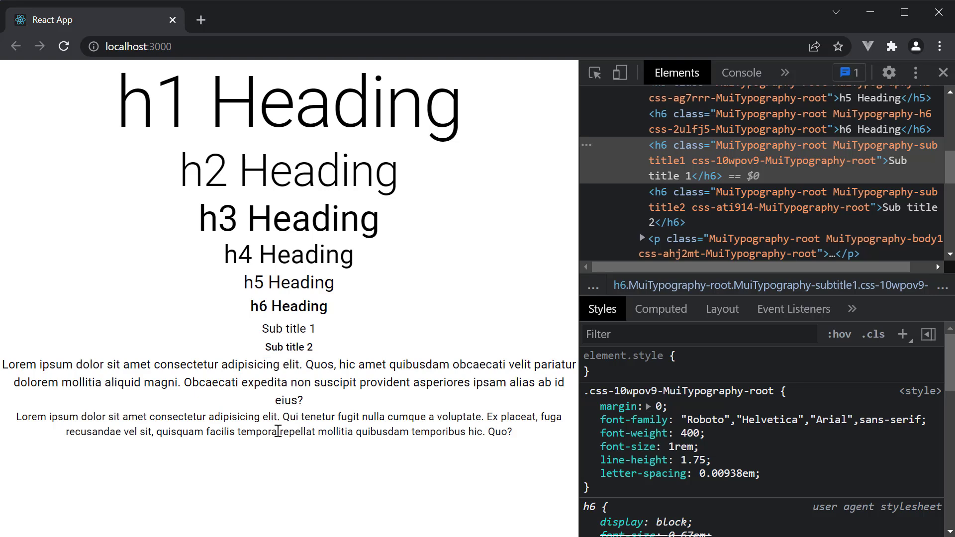
View the rendered body1 and body2 lorem paragraphs in Chrome, selecting part of the body2 text.
drag(243, 364, 302, 399)
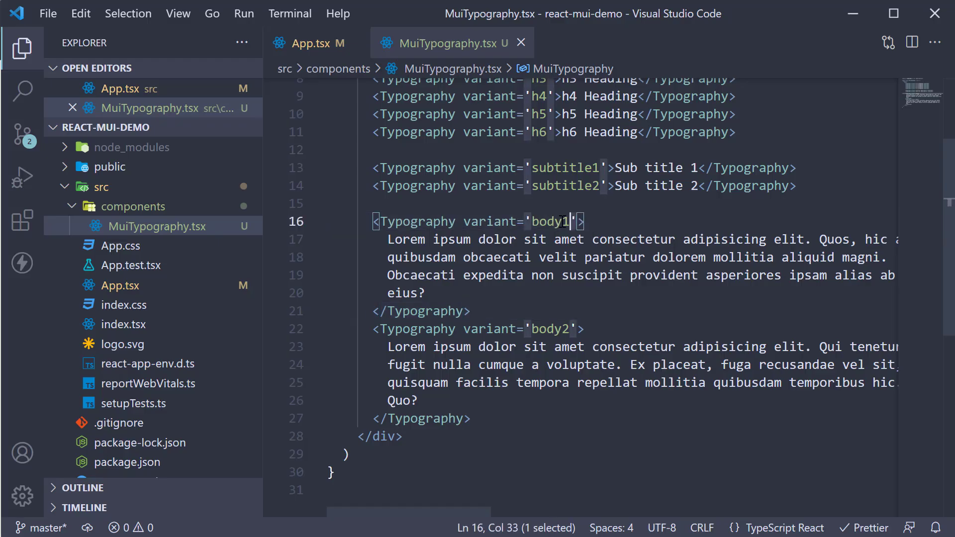
key(Delete)
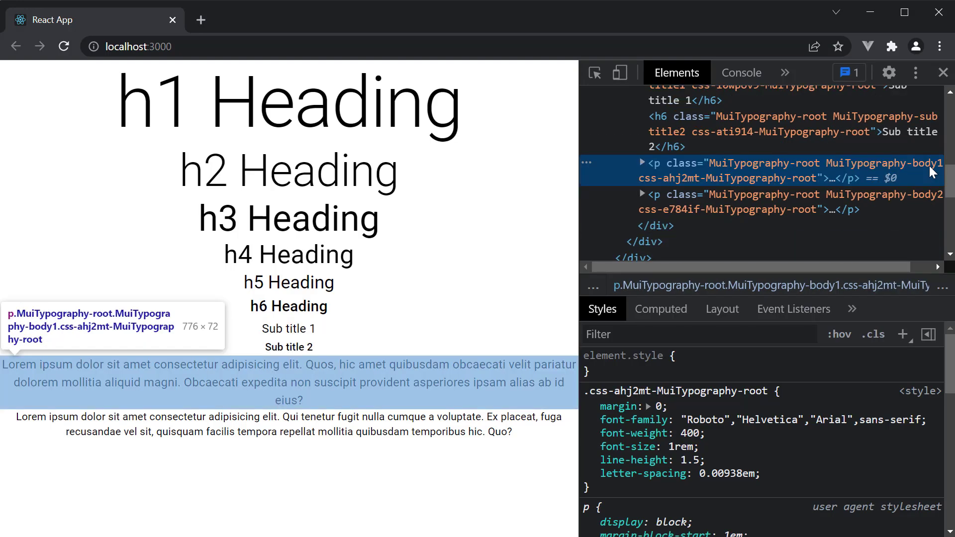
mouse_move(912, 175)
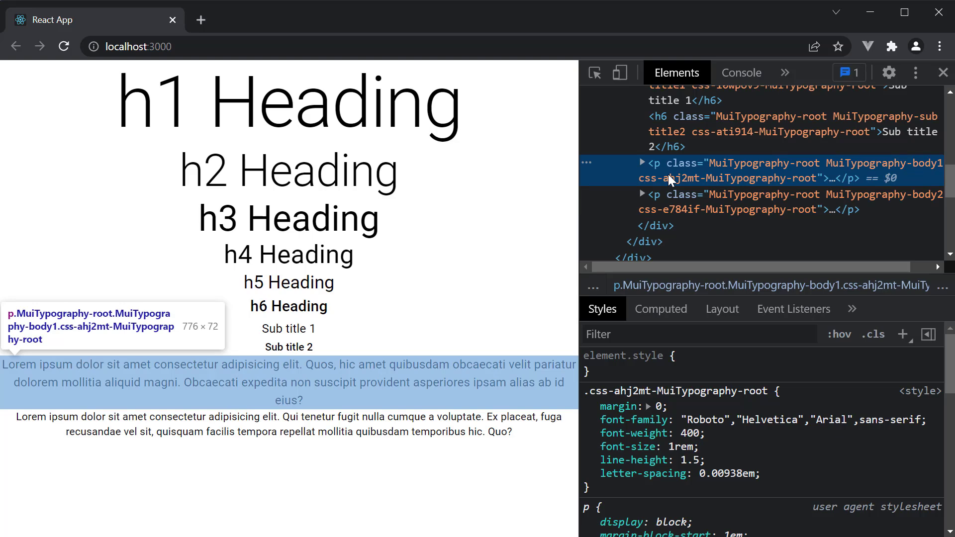
mouse_move(476, 347)
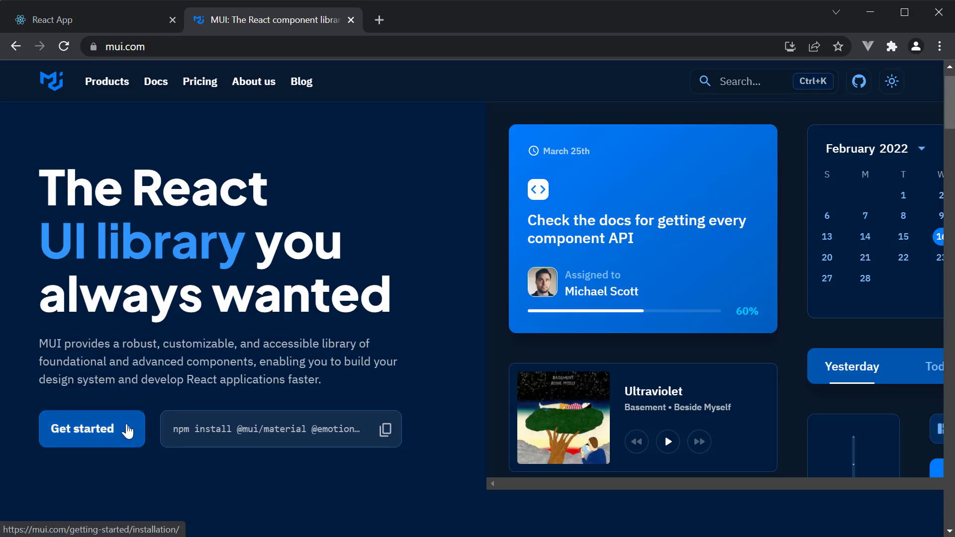
Navigate the MUI docs to the Default Theme page and expand every node of the theme object.
click(91, 428)
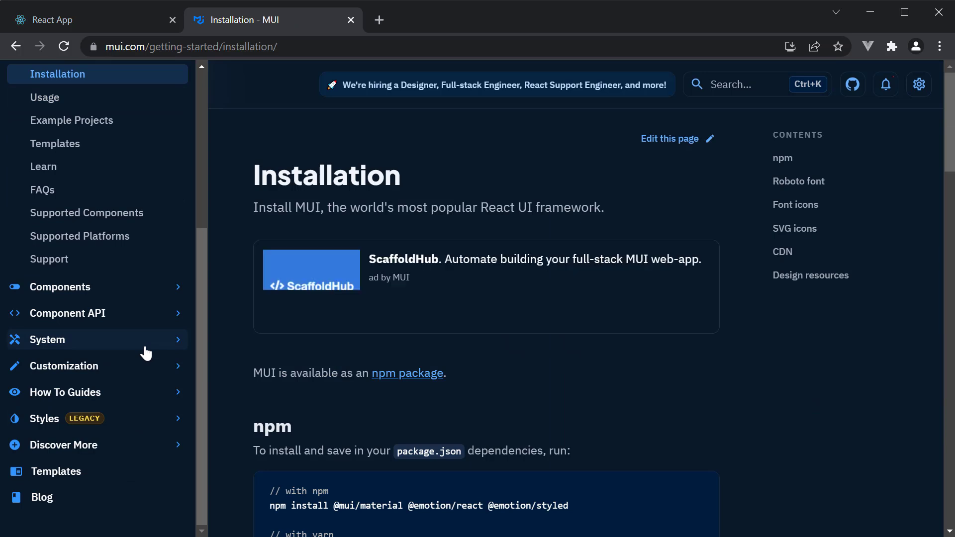
click(63, 366)
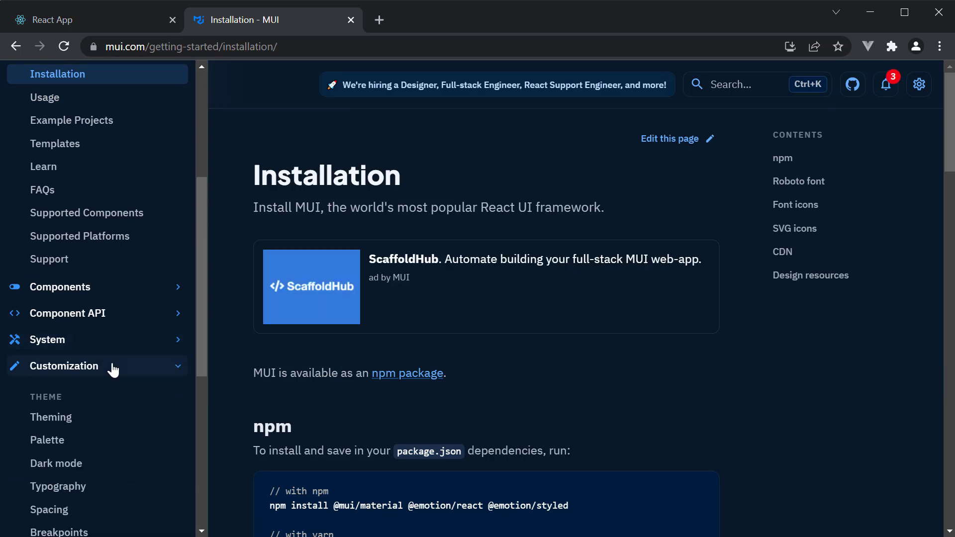
scroll(down, 3)
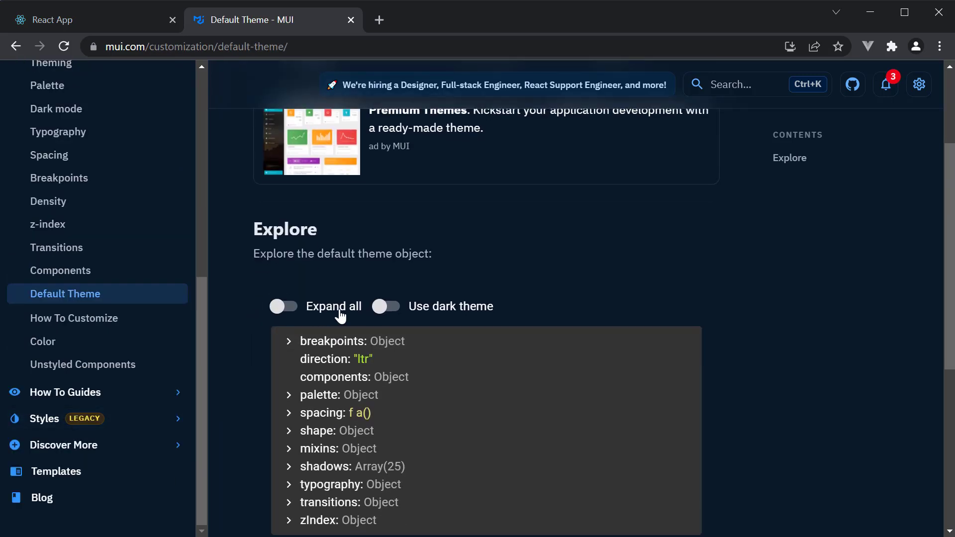
click(283, 307)
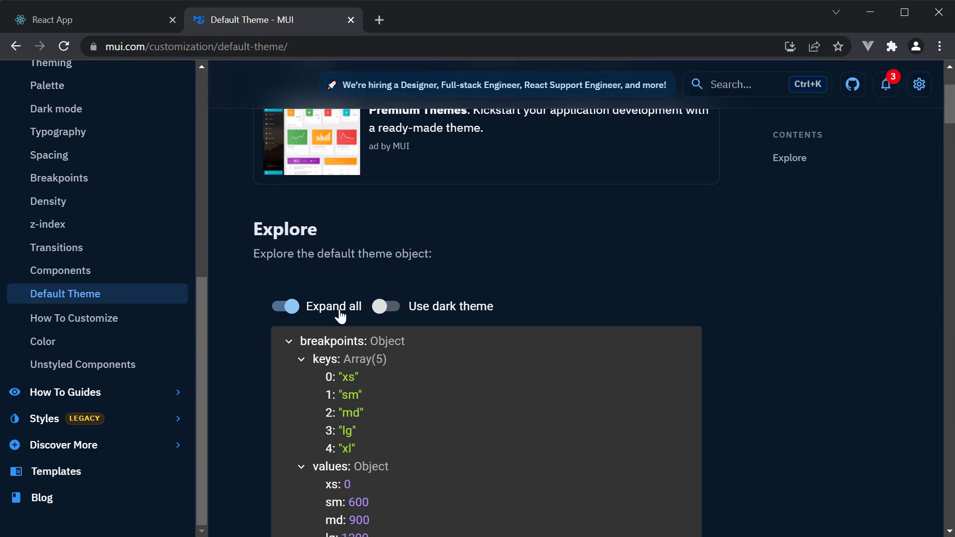
Scroll through the expanded theme object past breakpoints, palette and shadows to the typography section.
scroll(down, 3)
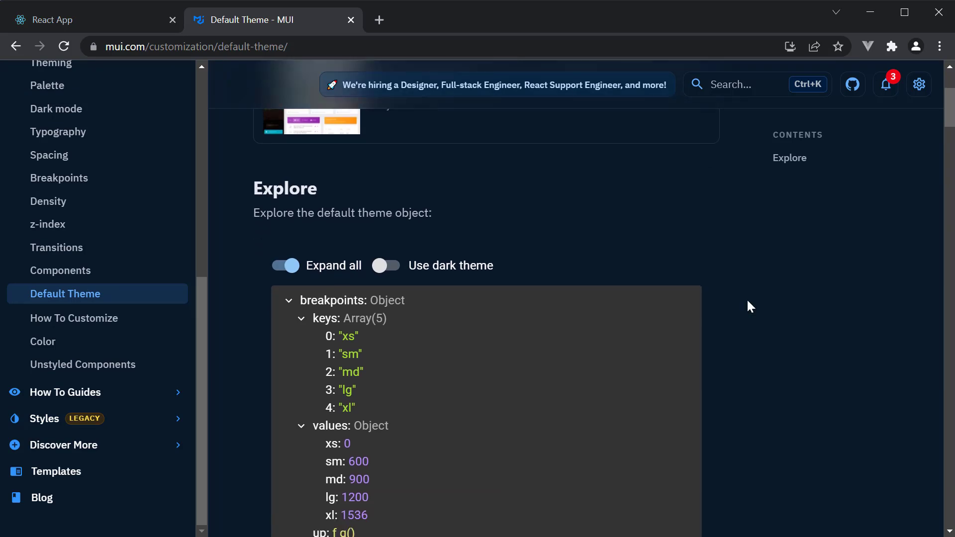
scroll(down, 3)
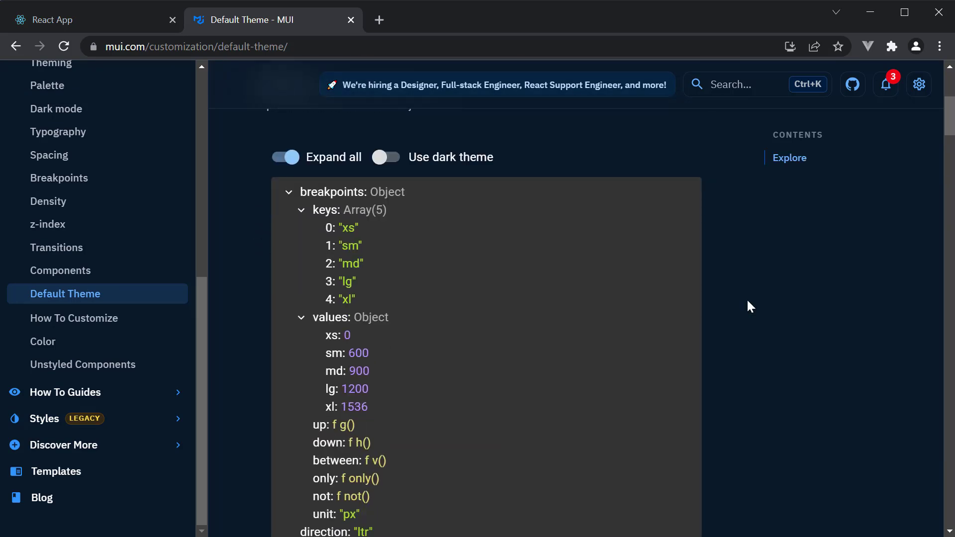
mouse_move(365, 264)
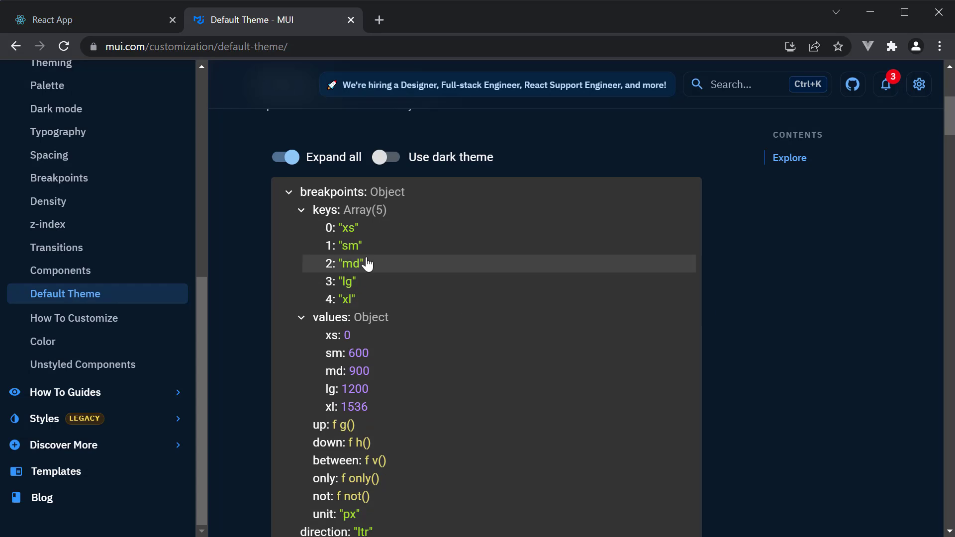
mouse_move(376, 370)
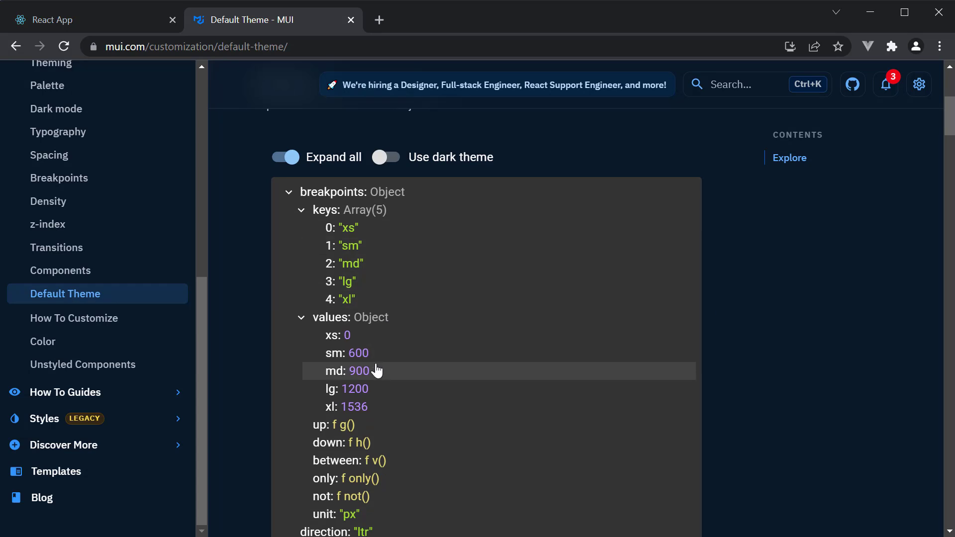
scroll(down, 3)
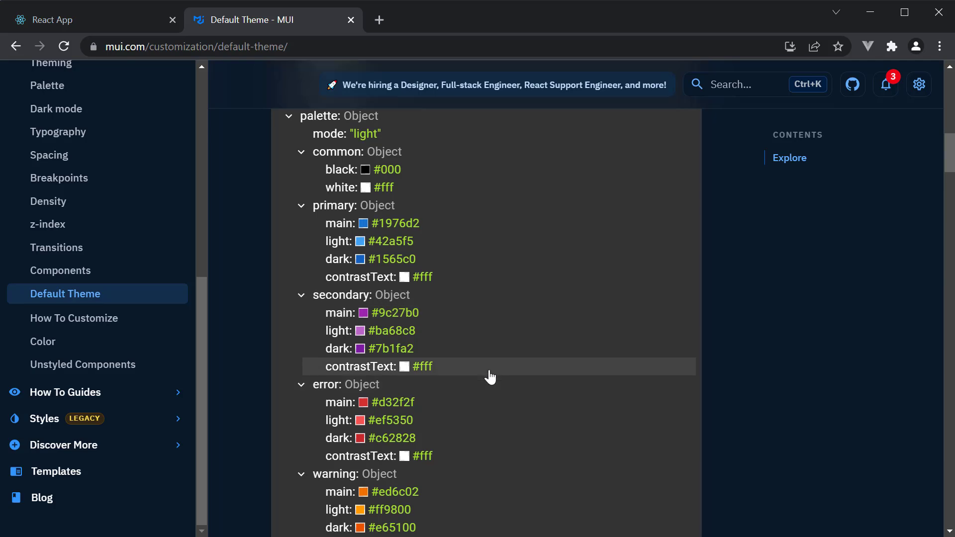
scroll(down, 3)
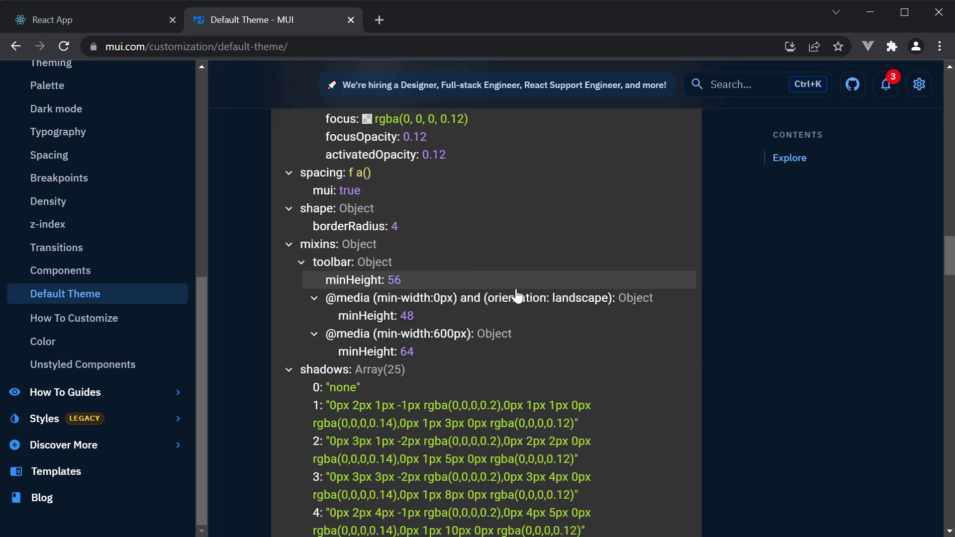
scroll(down, 3)
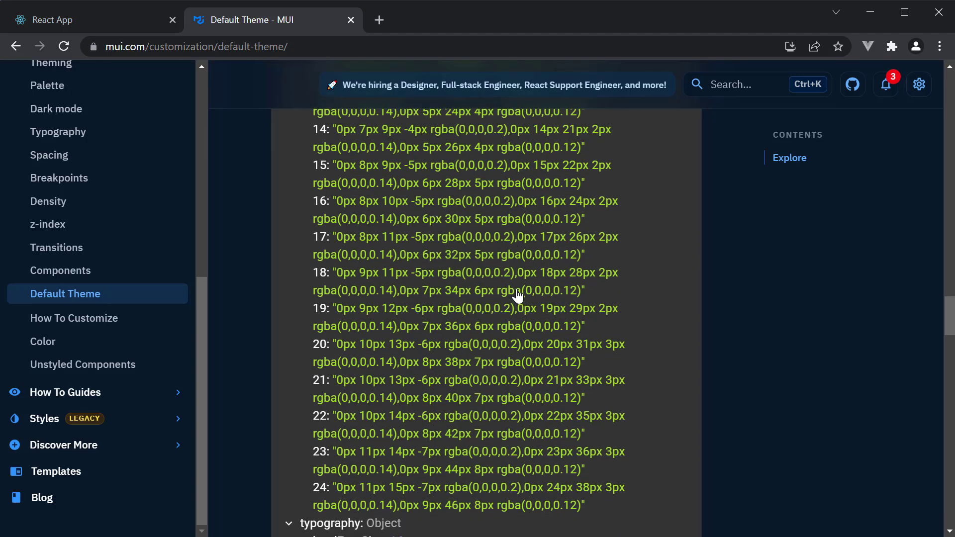
scroll(down, 3)
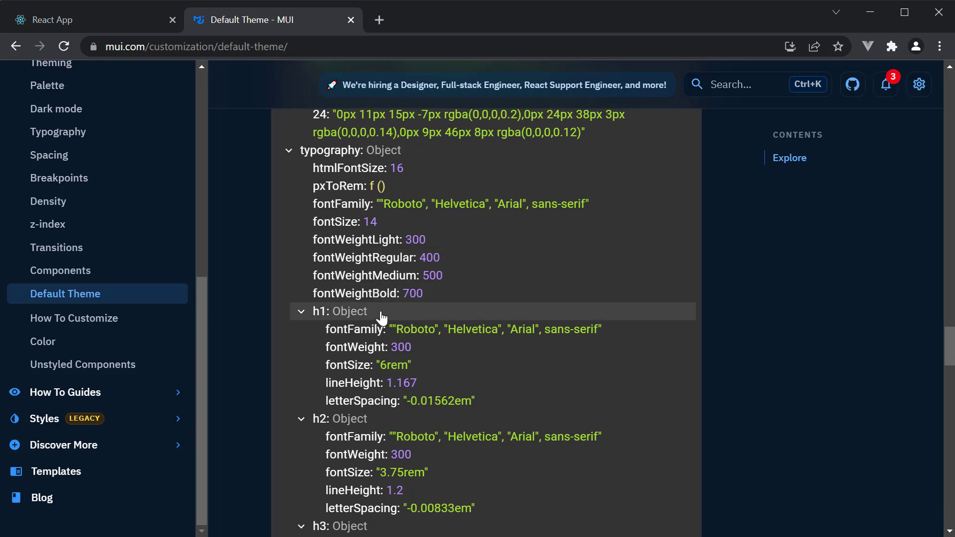
scroll(down, 3)
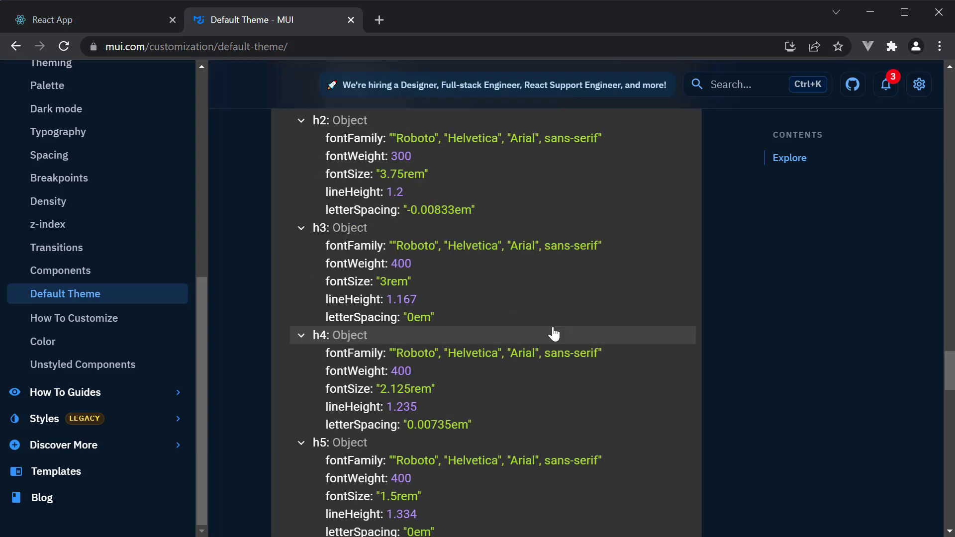
scroll(down, 3)
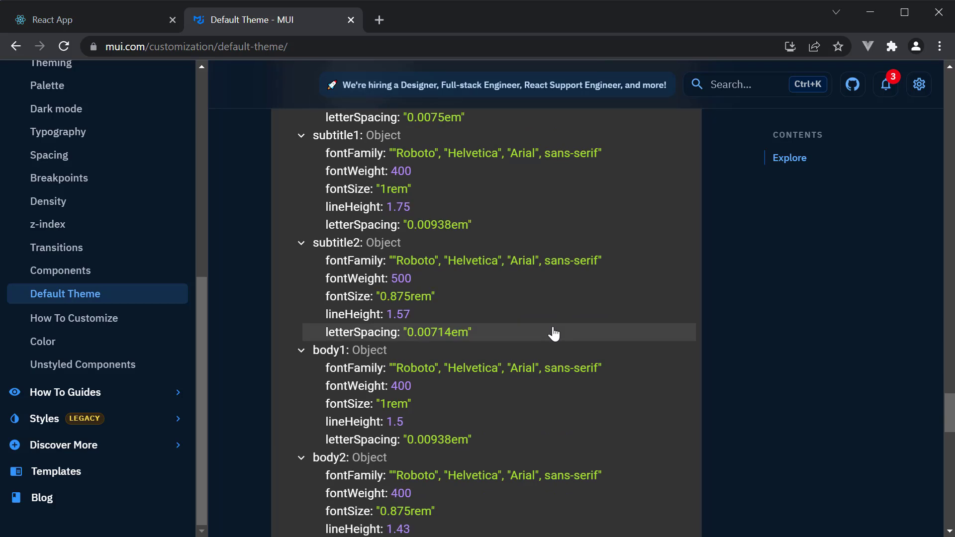
mouse_move(557, 332)
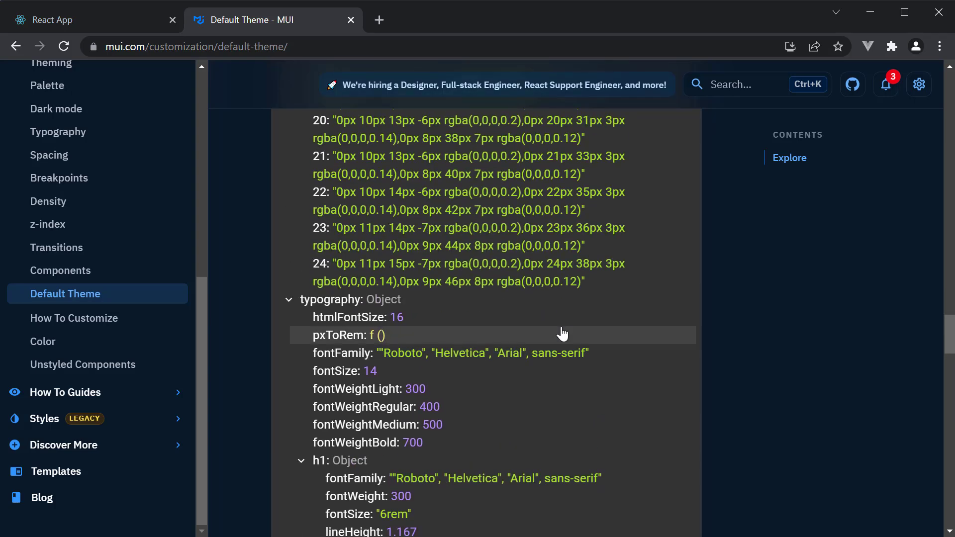
mouse_move(576, 353)
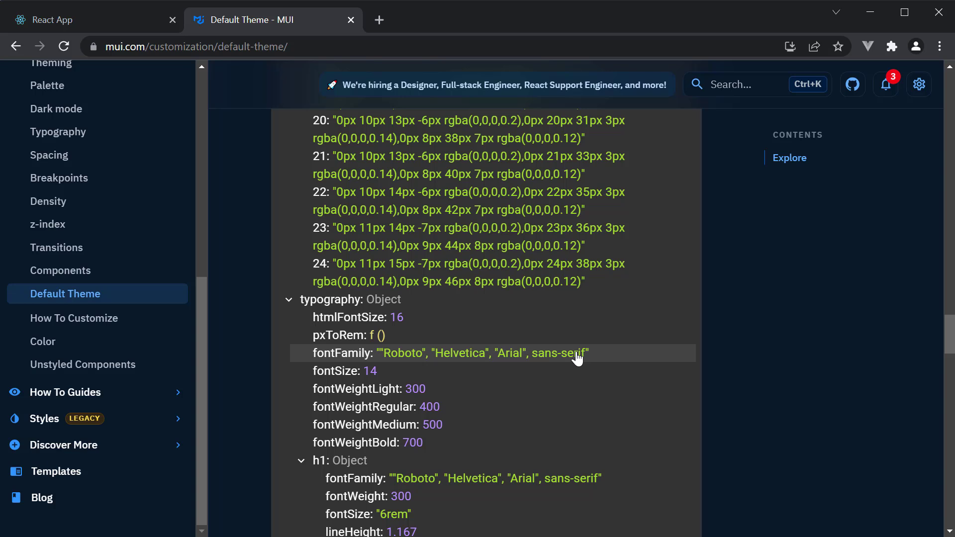
mouse_move(606, 354)
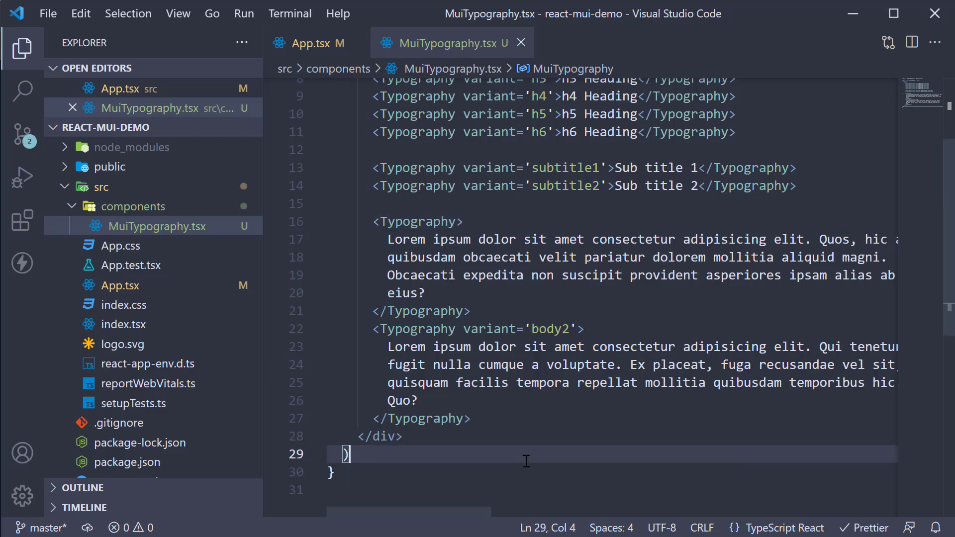
mouse_move(589, 448)
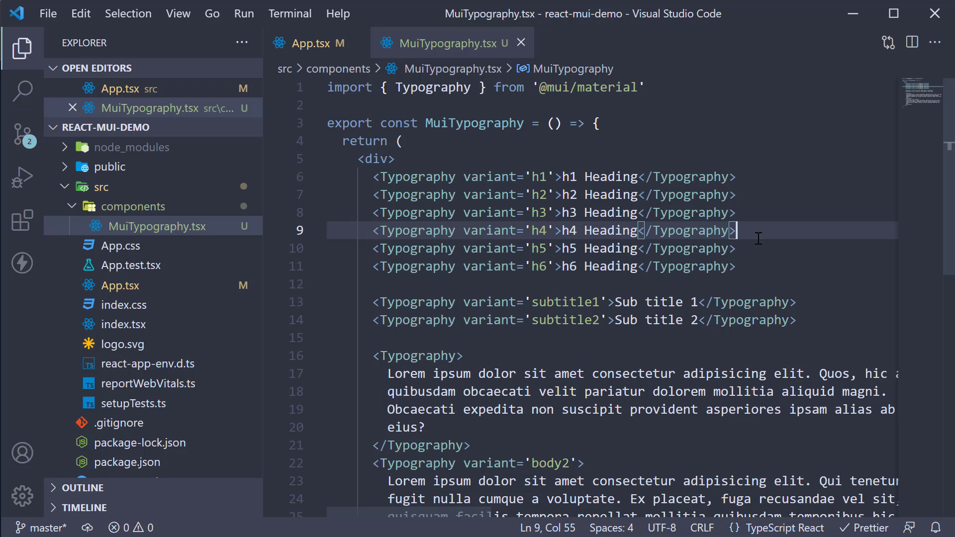
Add component='h1' to the h4 Typography tag in MuiTypography.tsx.
text(compo)
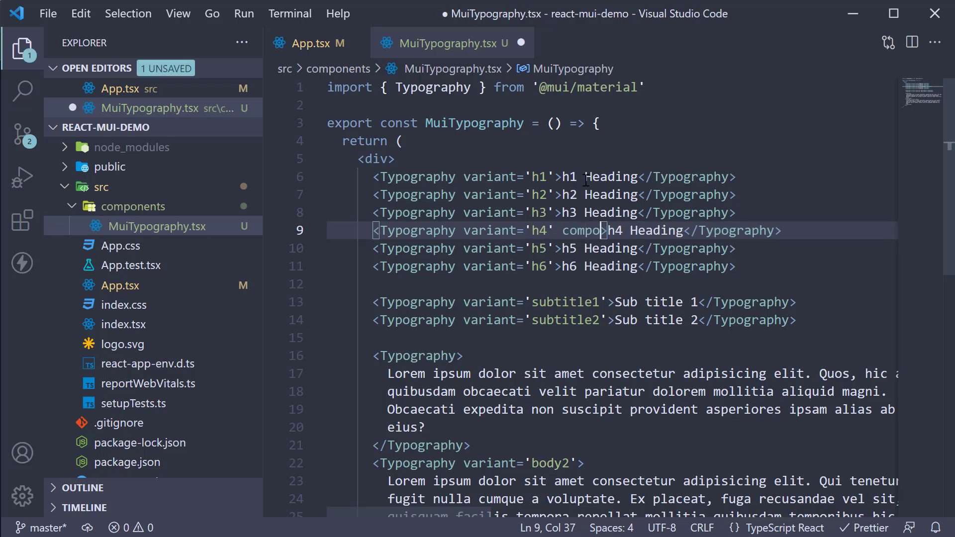
text(component='h)
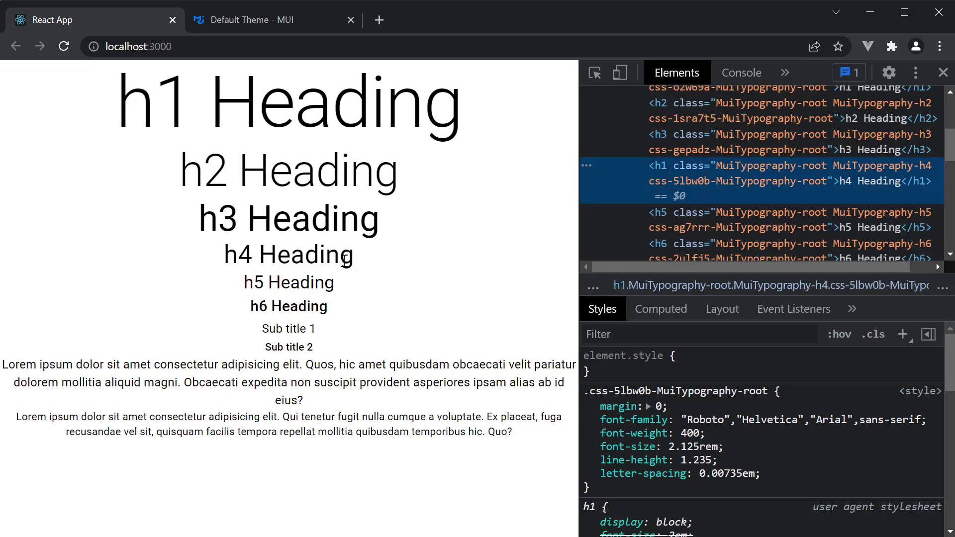
mouse_move(667, 181)
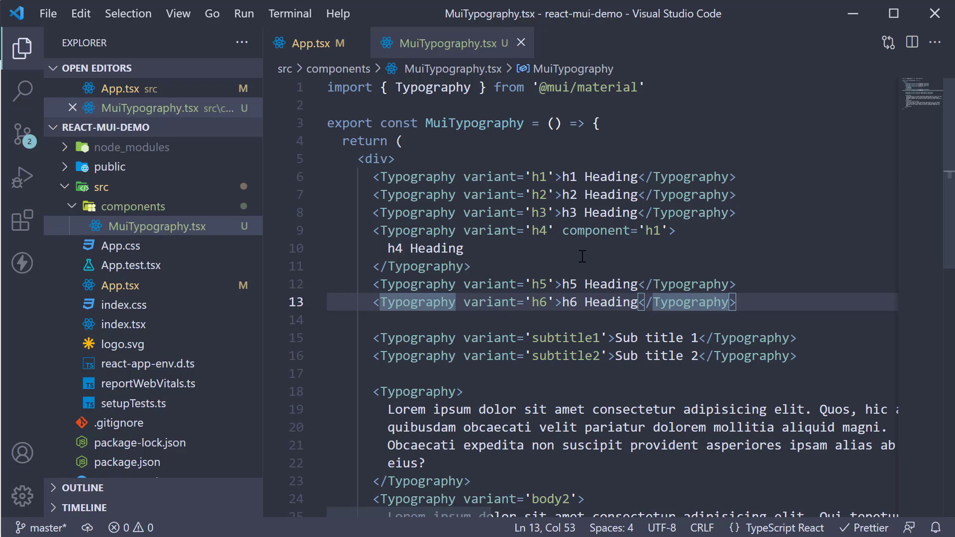
mouse_move(665, 252)
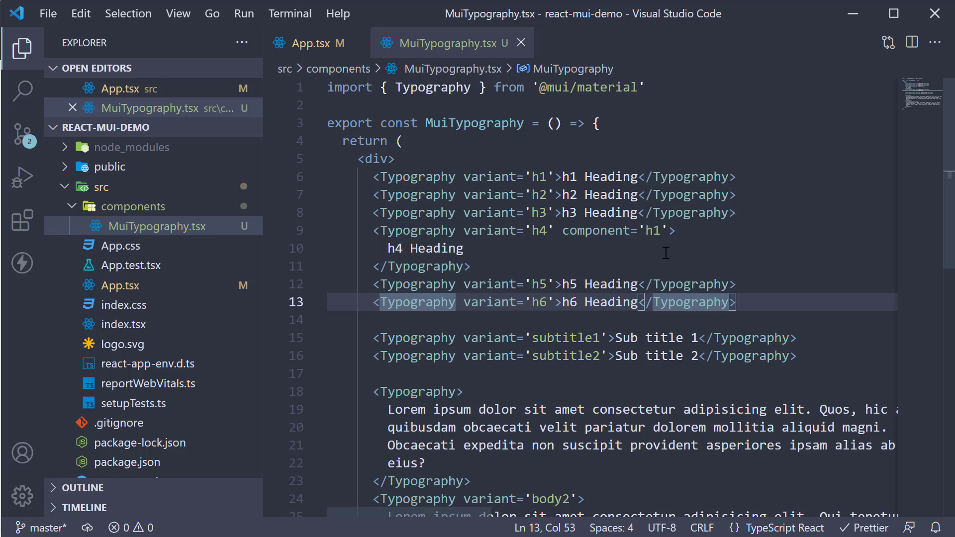
Add the gutterBottom prop to the h4 Typography tag and save MuiTypography.tsx.
text(gut)
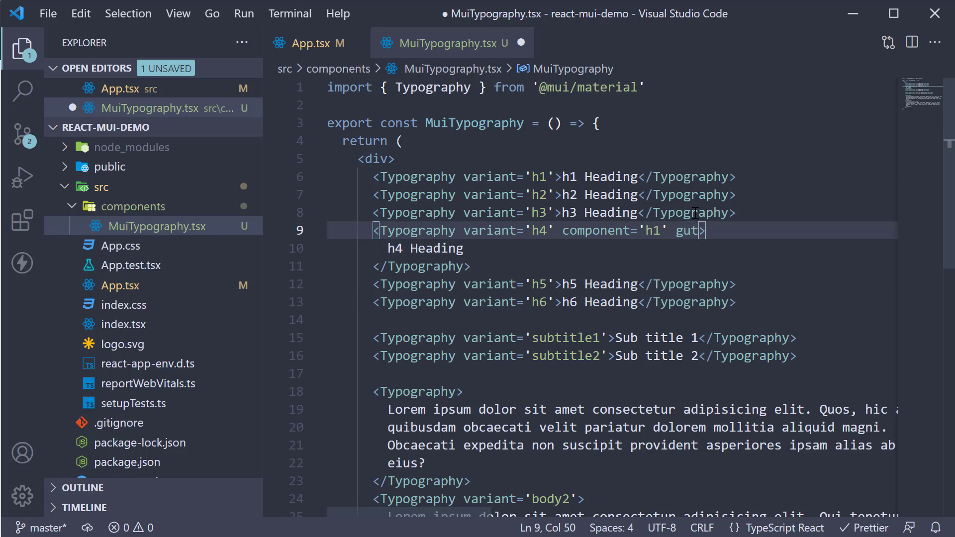
text(terBottom)
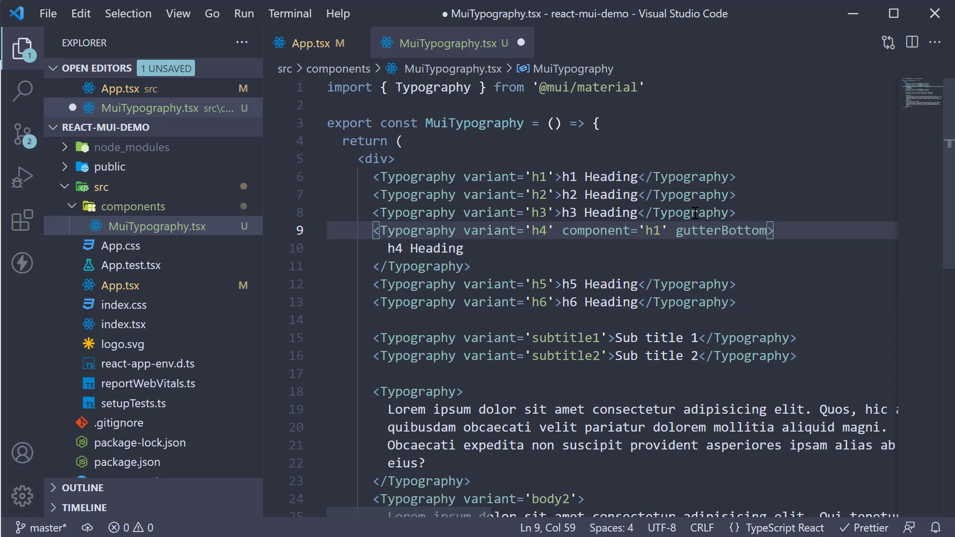
key(ctrl+s)
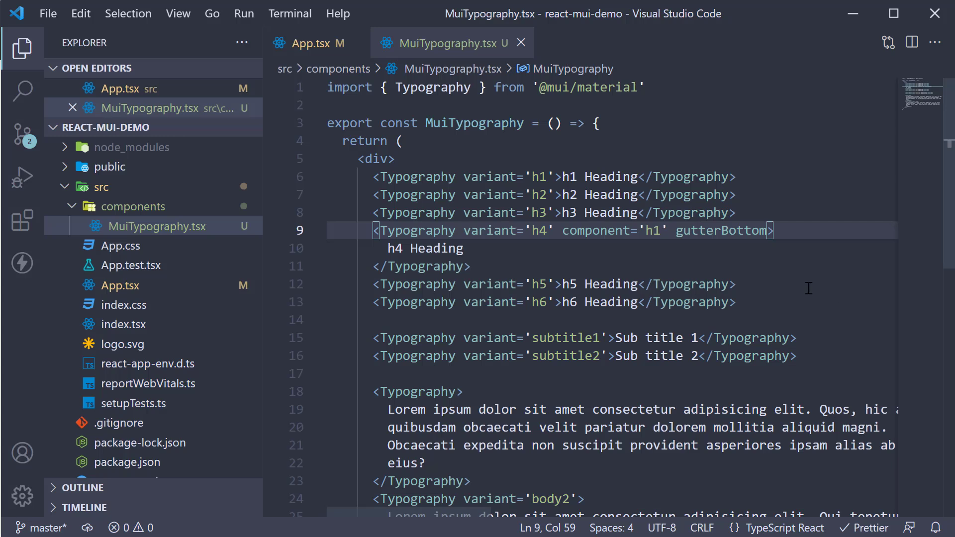
mouse_move(848, 285)
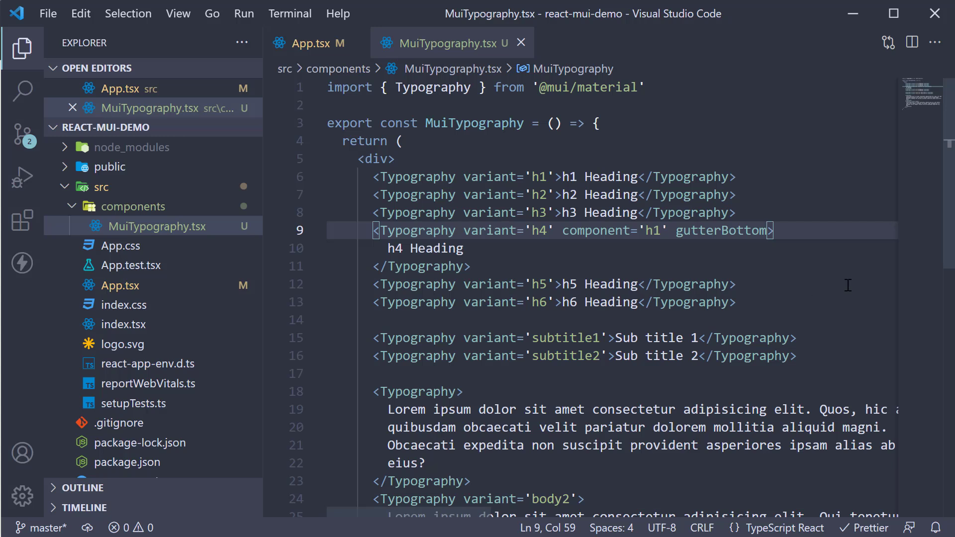
mouse_move(826, 280)
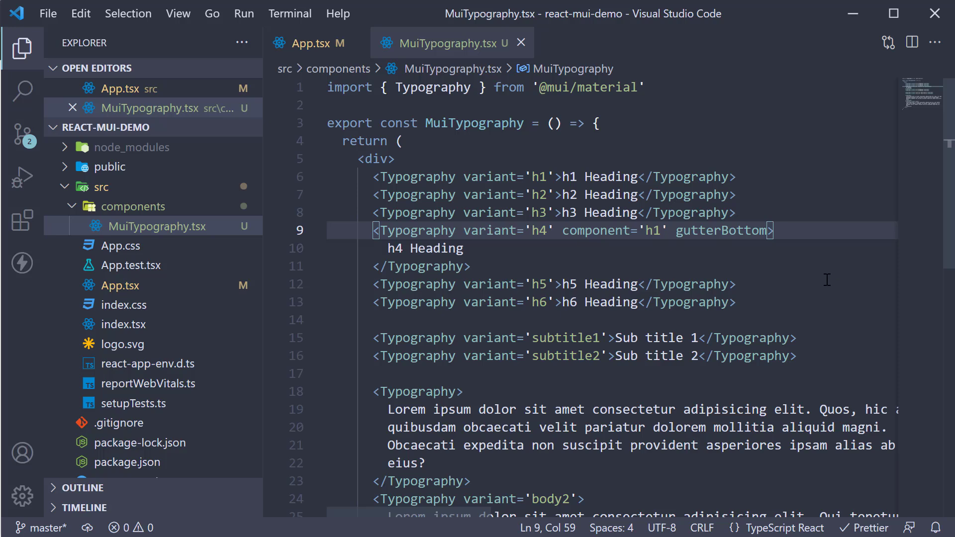
scroll(down, 3)
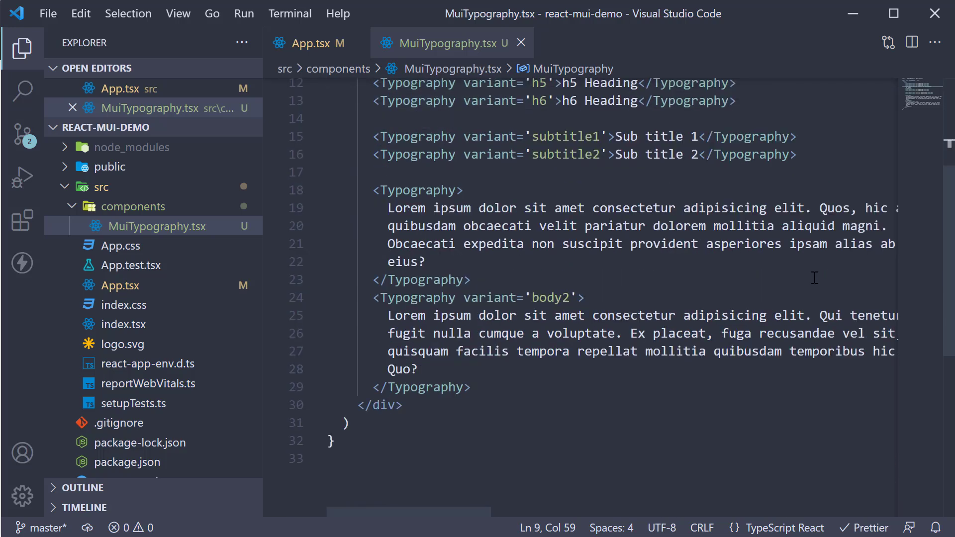